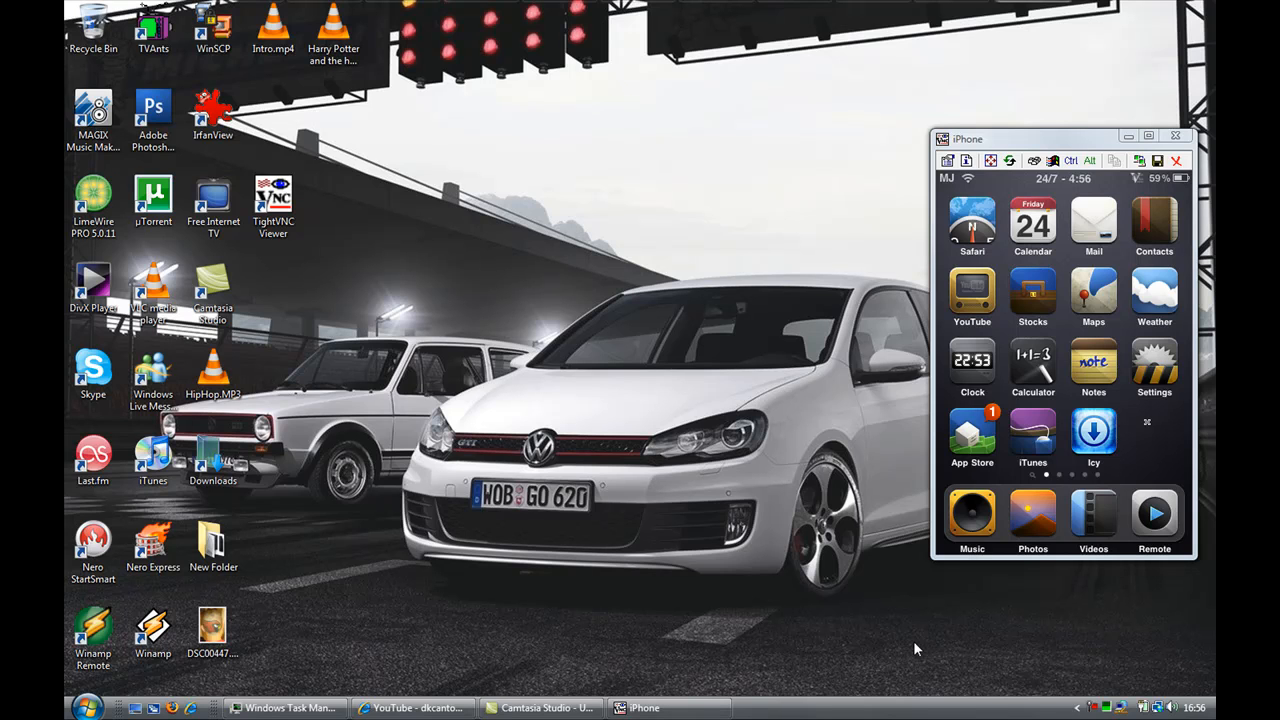
pyautogui.moveTo(1000, 228)
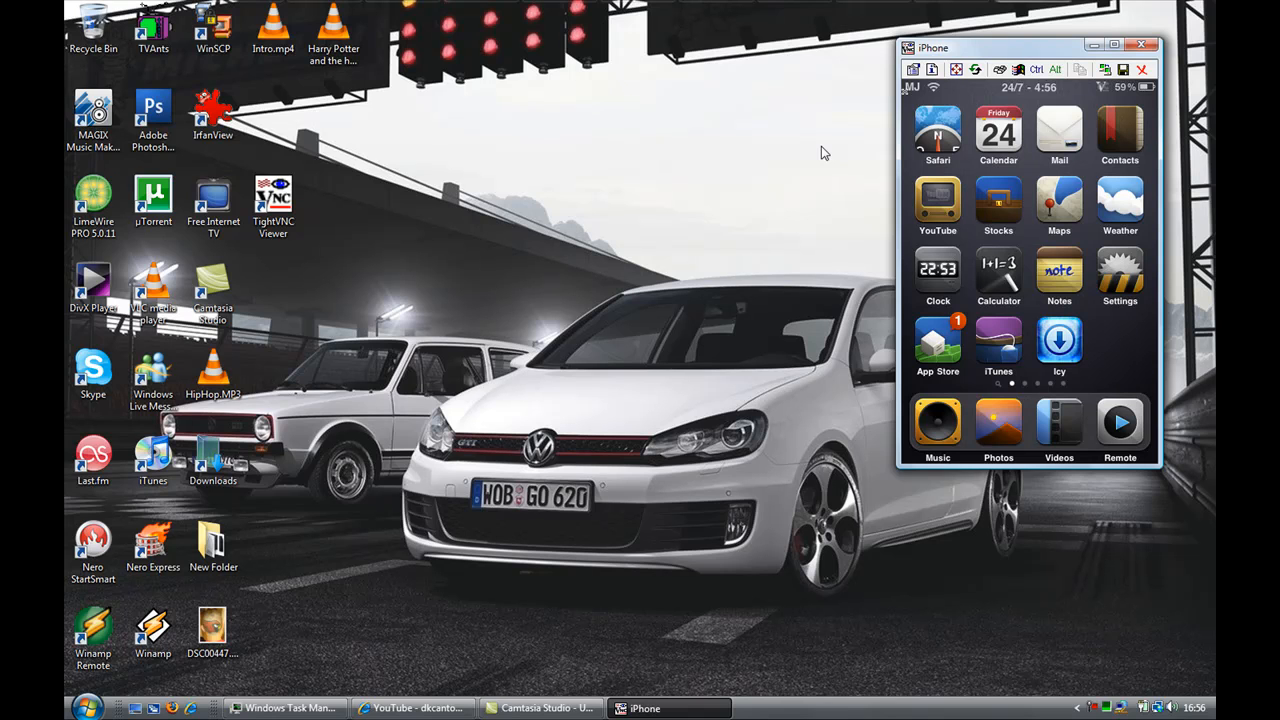
pyautogui.moveTo(371, 201)
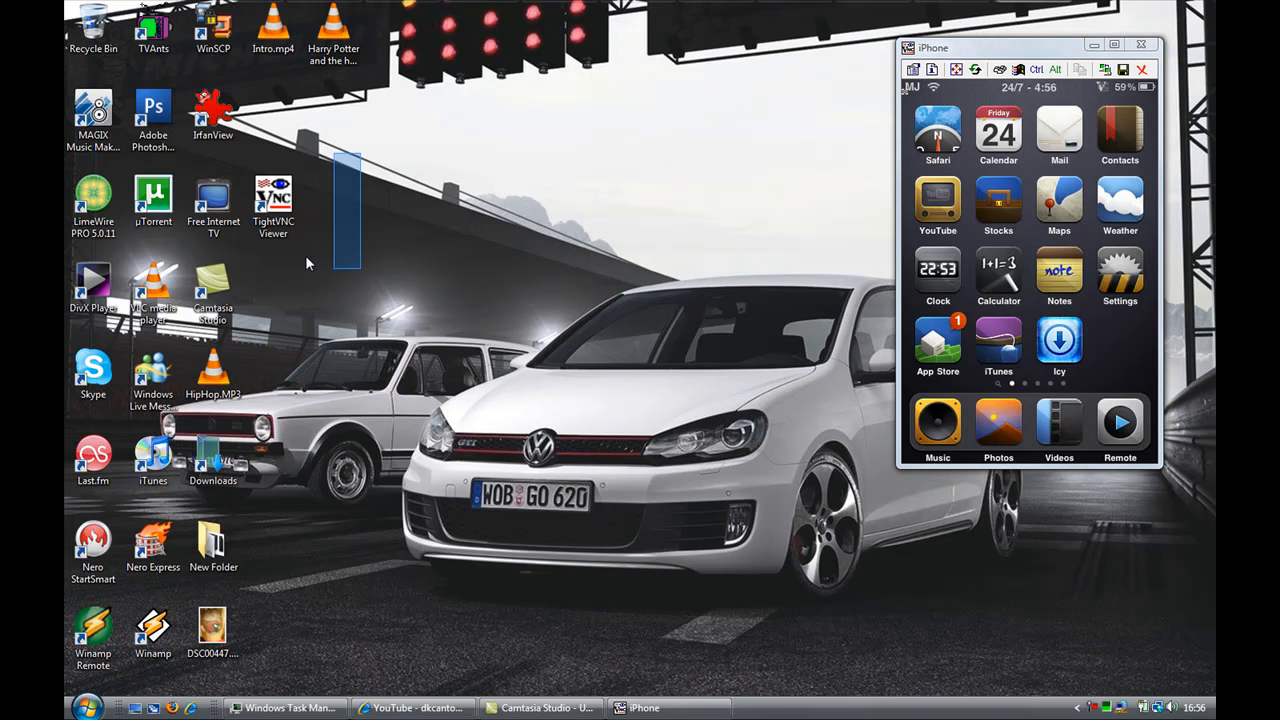
# - Move the mirrored iPhone viewer window toward the top-right of the desktop
pyautogui.click(273, 200)
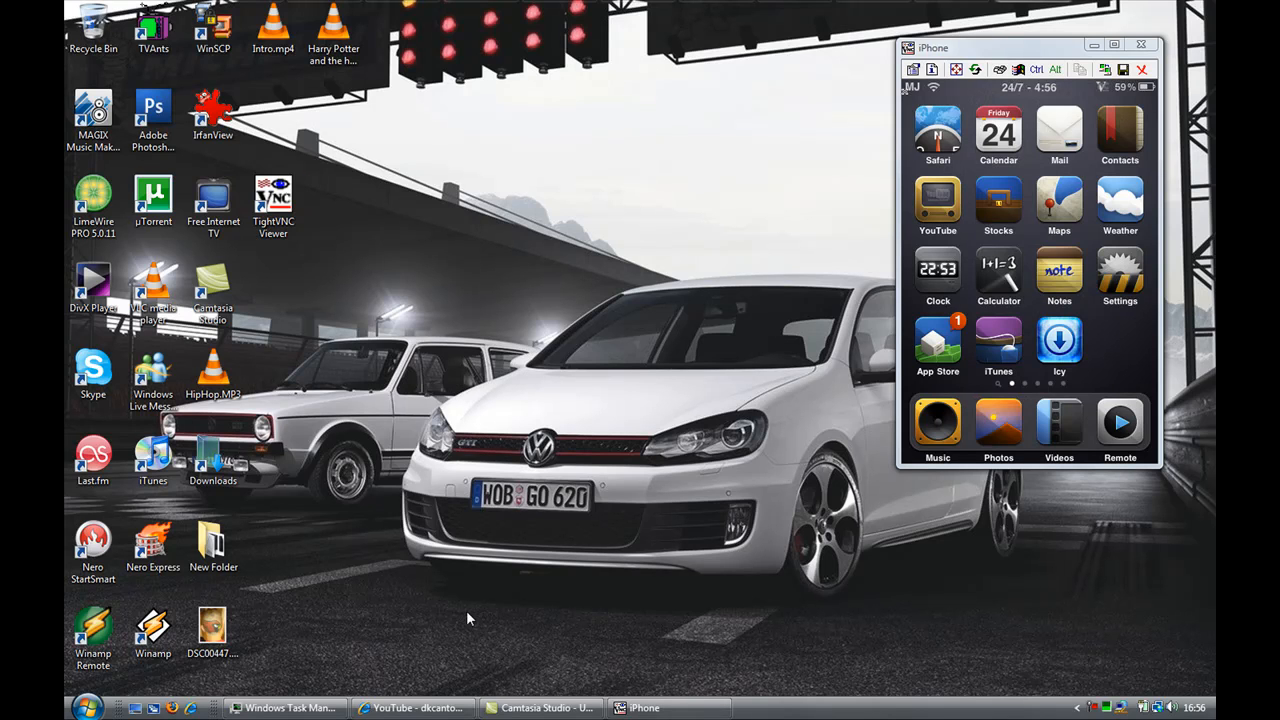
pyautogui.moveTo(463, 547)
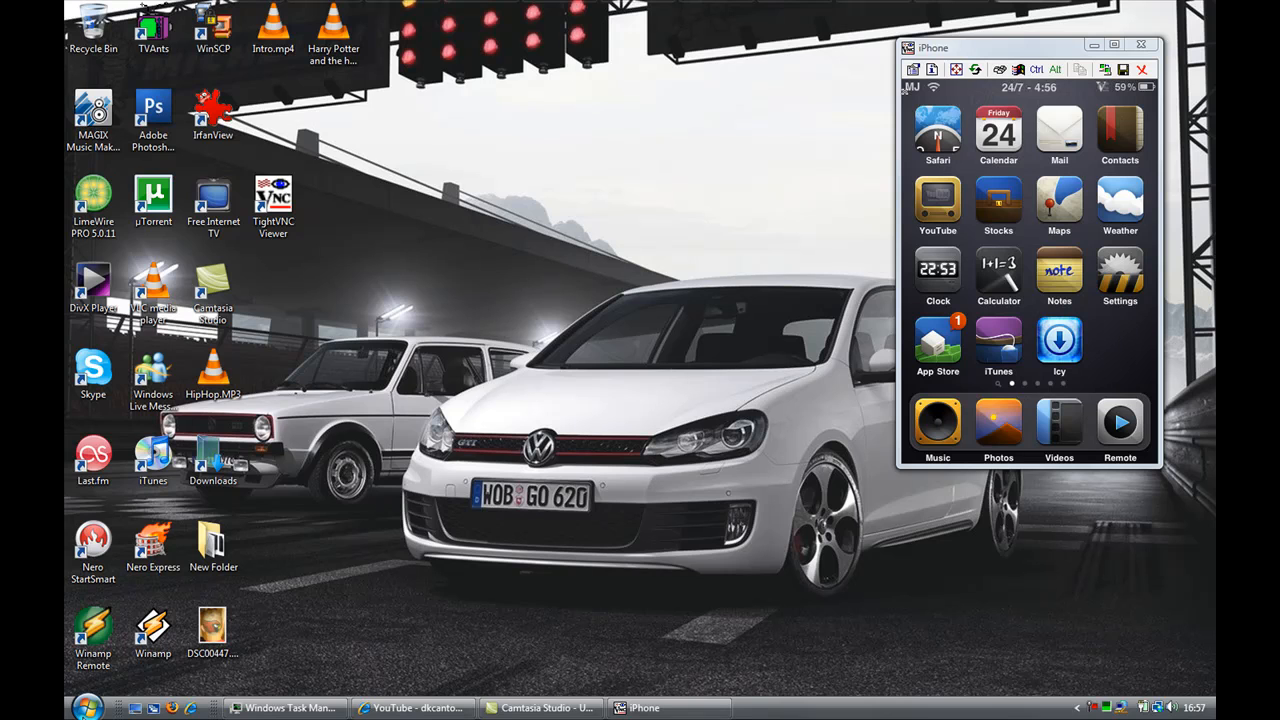
pyautogui.click(87, 707)
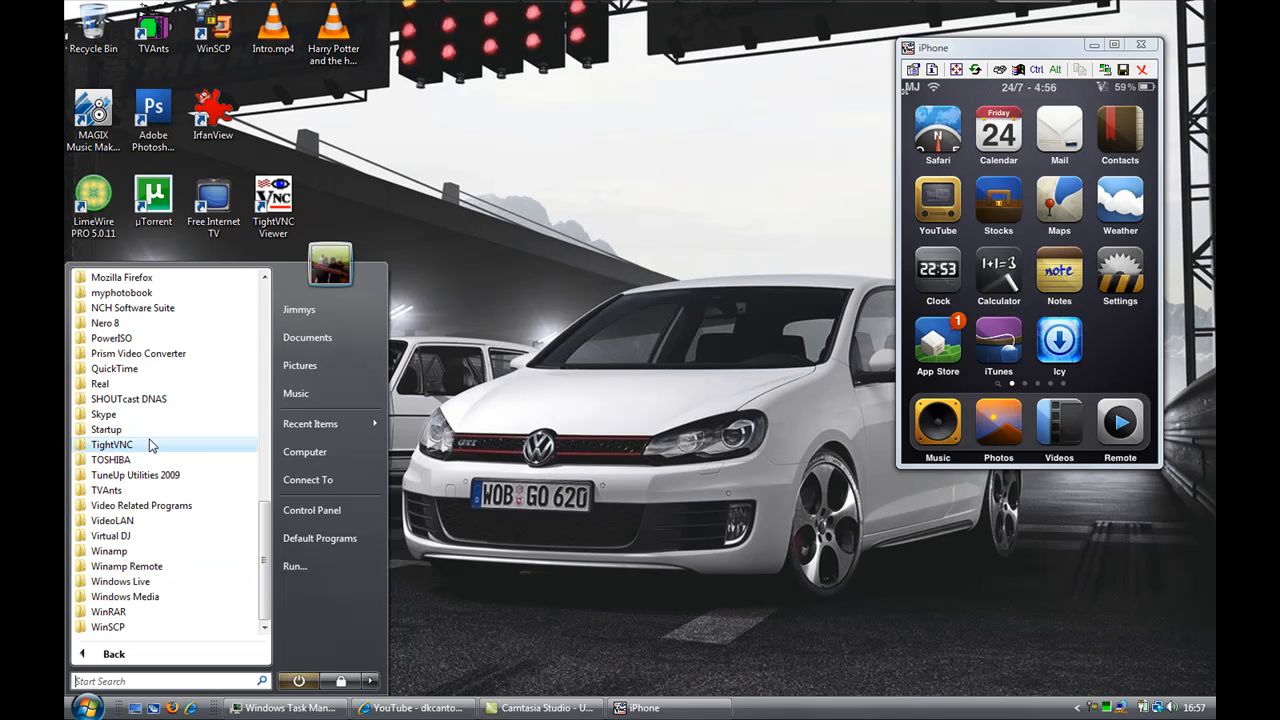
pyautogui.click(111, 444)
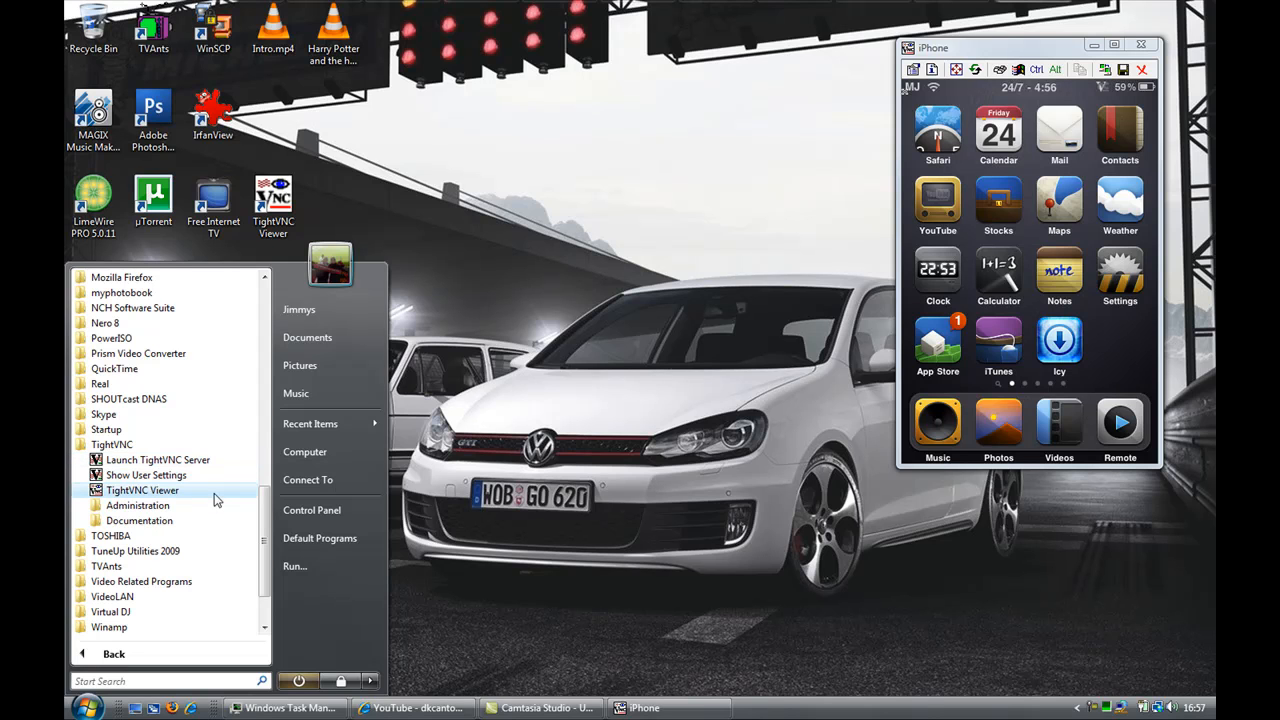
pyautogui.click(450, 488)
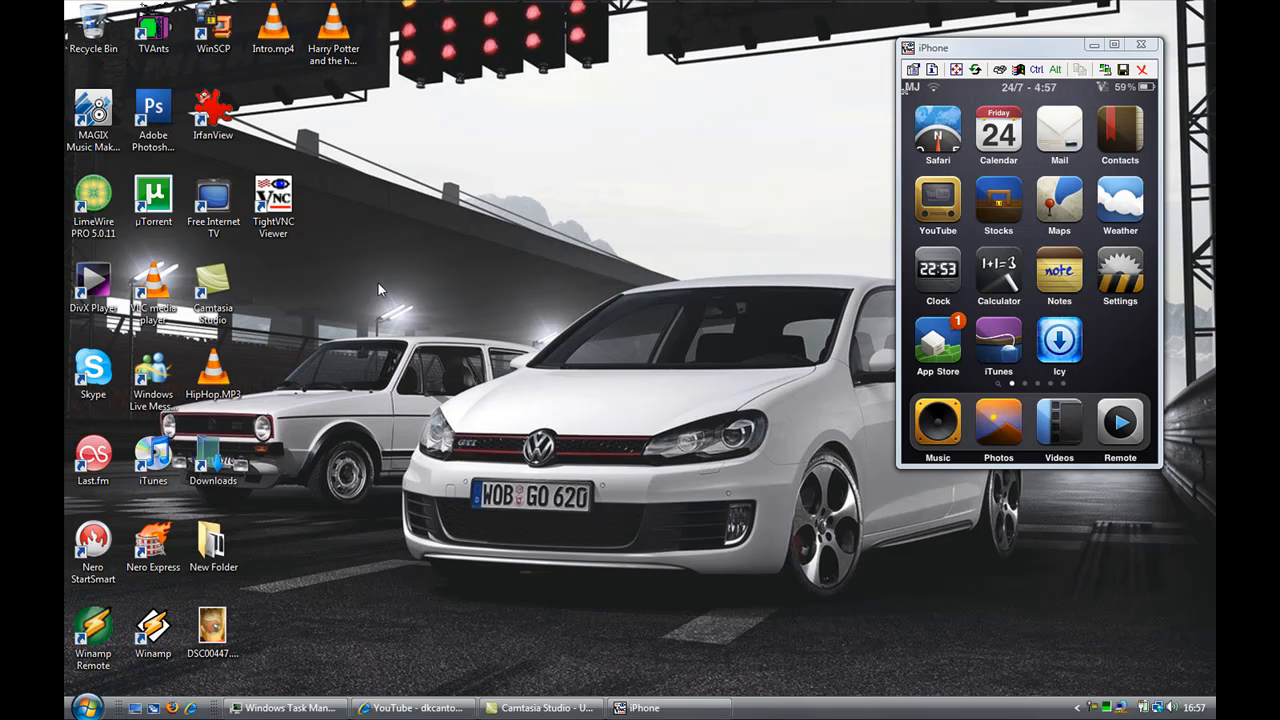
pyautogui.moveTo(324, 193)
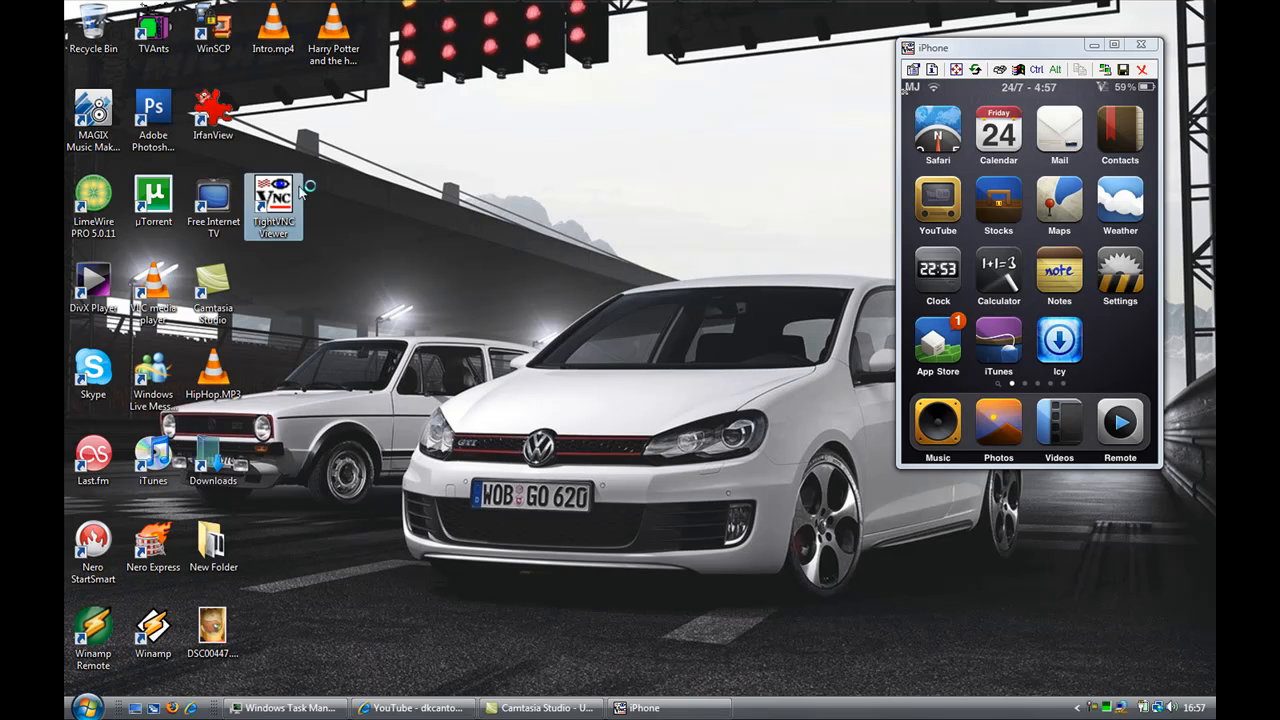
# - Launch TightVNC Viewer from the desktop shortcut to get a New TightVNC Connection dialog
pyautogui.doubleClick(274, 200)
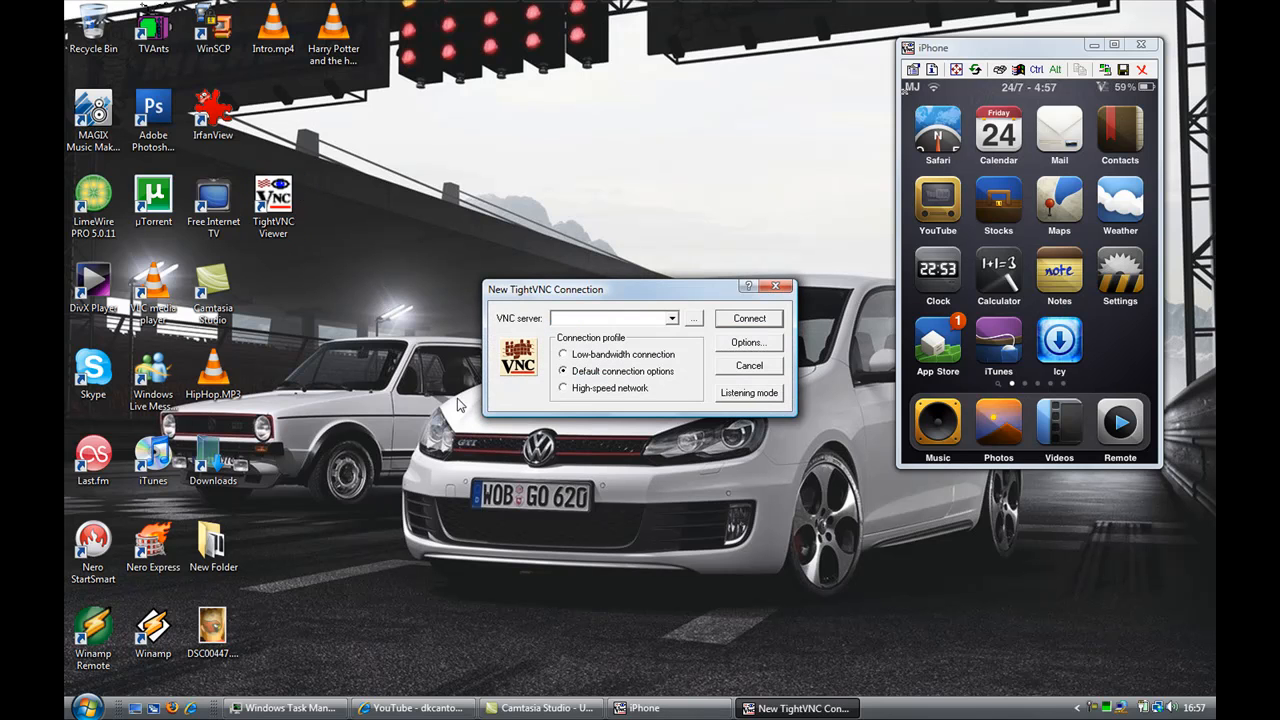
pyautogui.moveTo(472, 395)
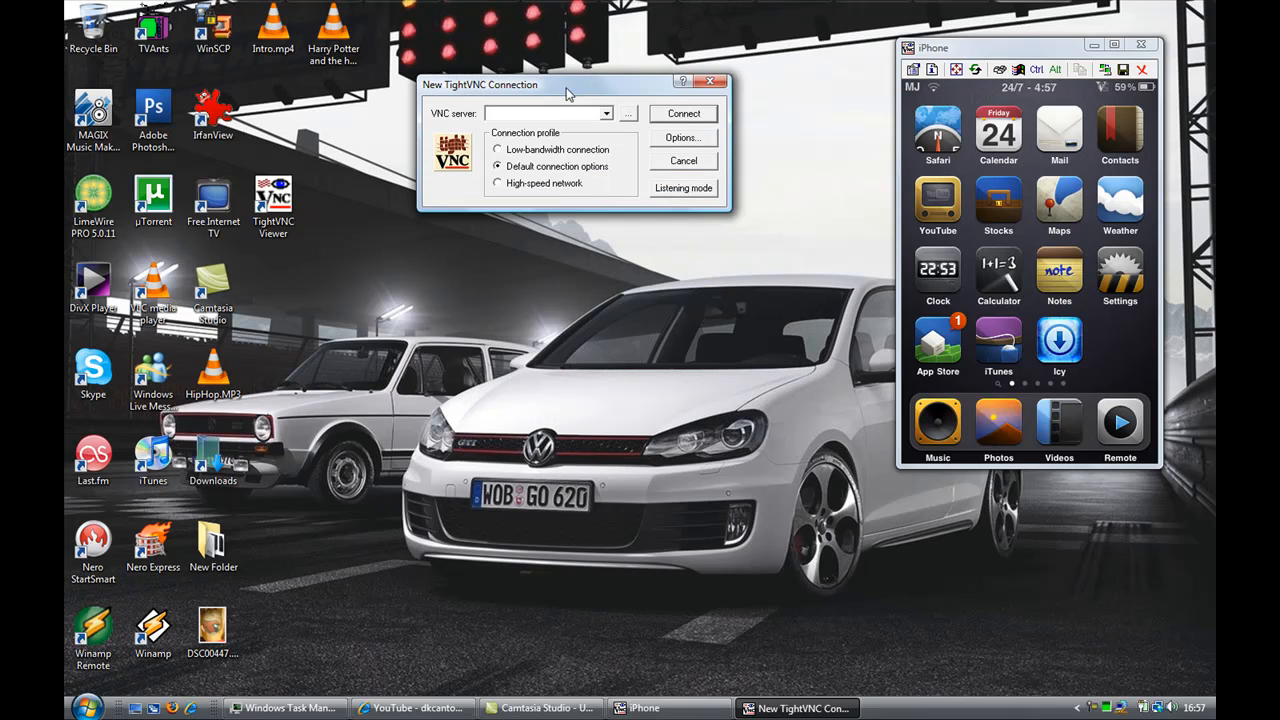
pyautogui.moveTo(612, 118)
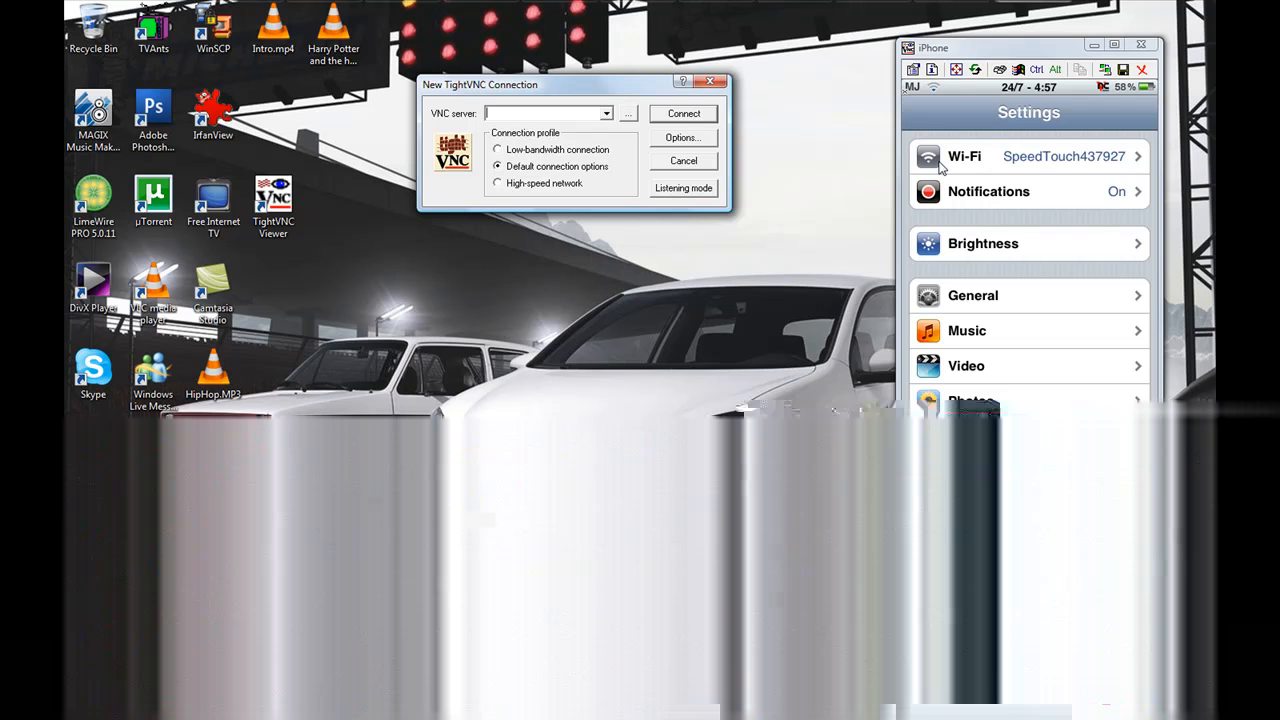
# - Open the mirrored iPhone's Wi-Fi settings to view the SpeedTouch437927 network
pyautogui.click(1028, 156)
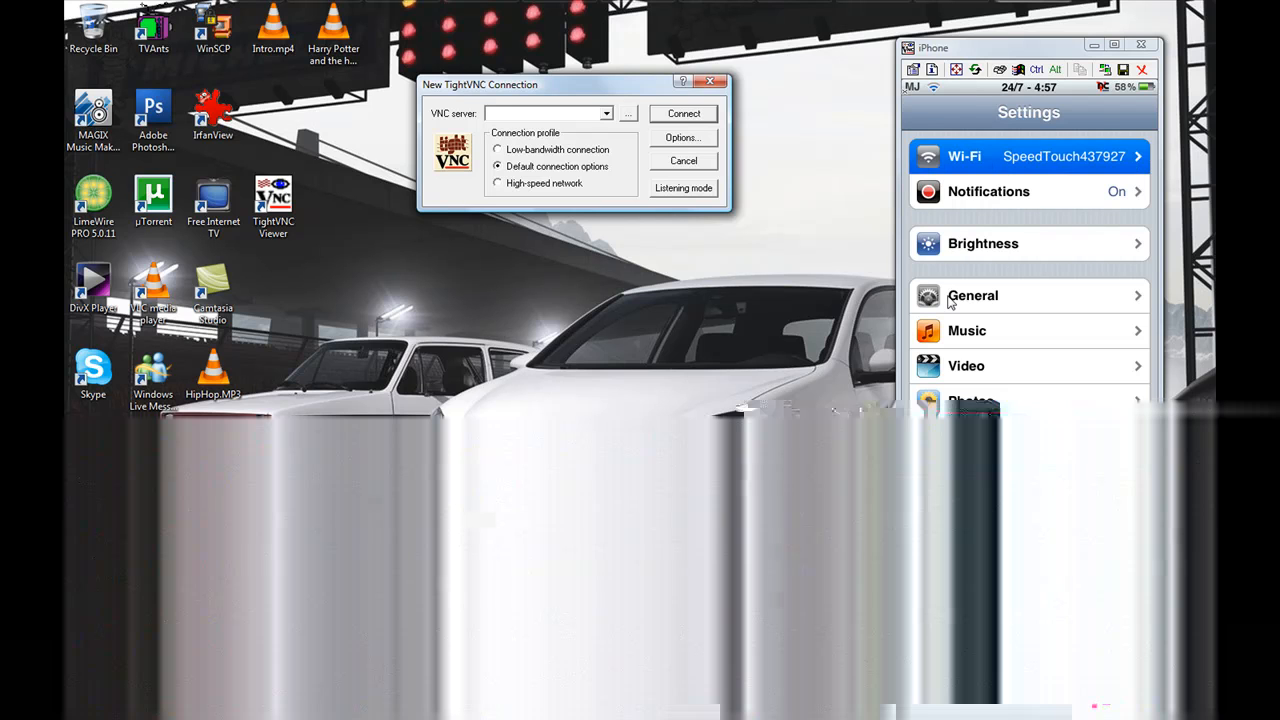
pyautogui.click(1028, 156)
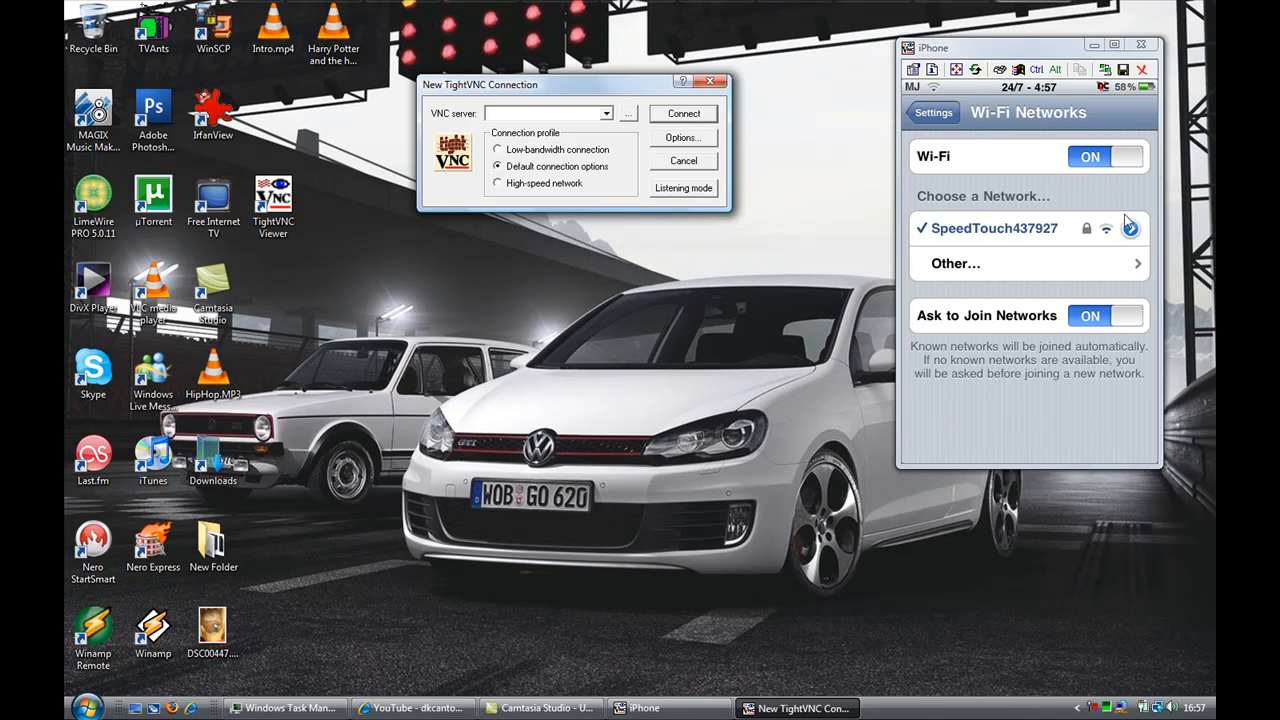
pyautogui.moveTo(1146, 260)
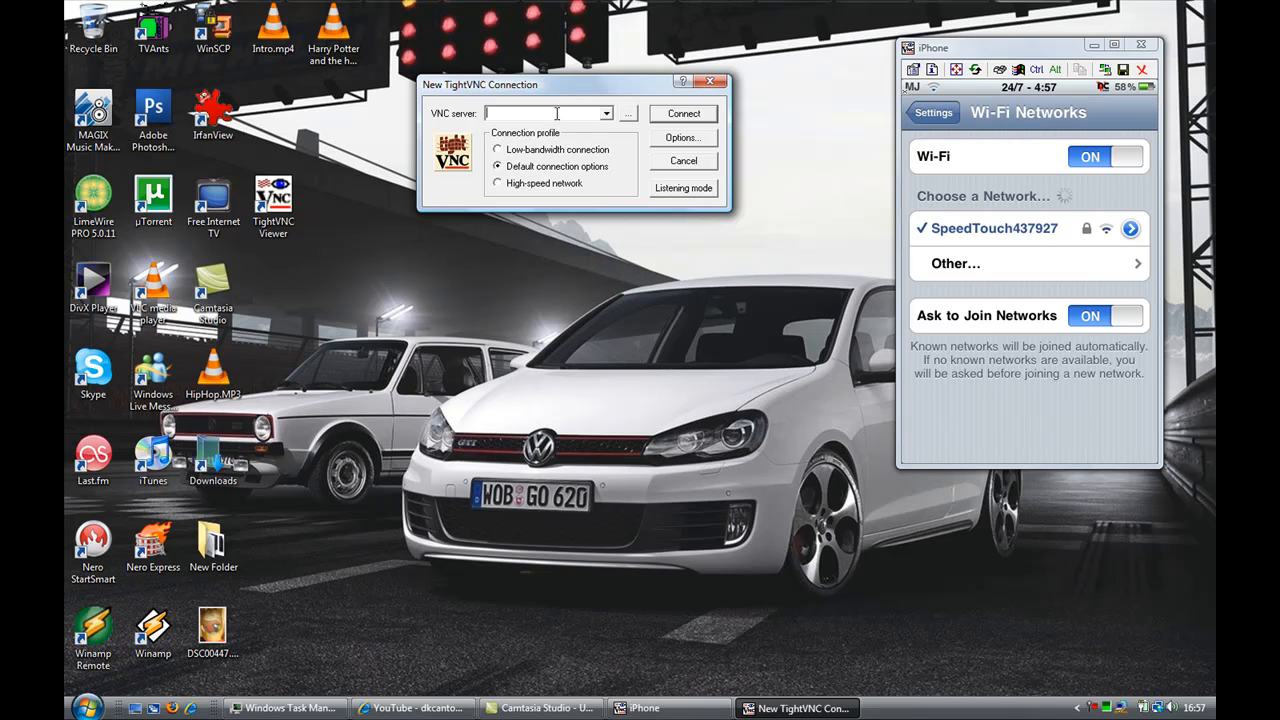
pyautogui.moveTo(708, 213)
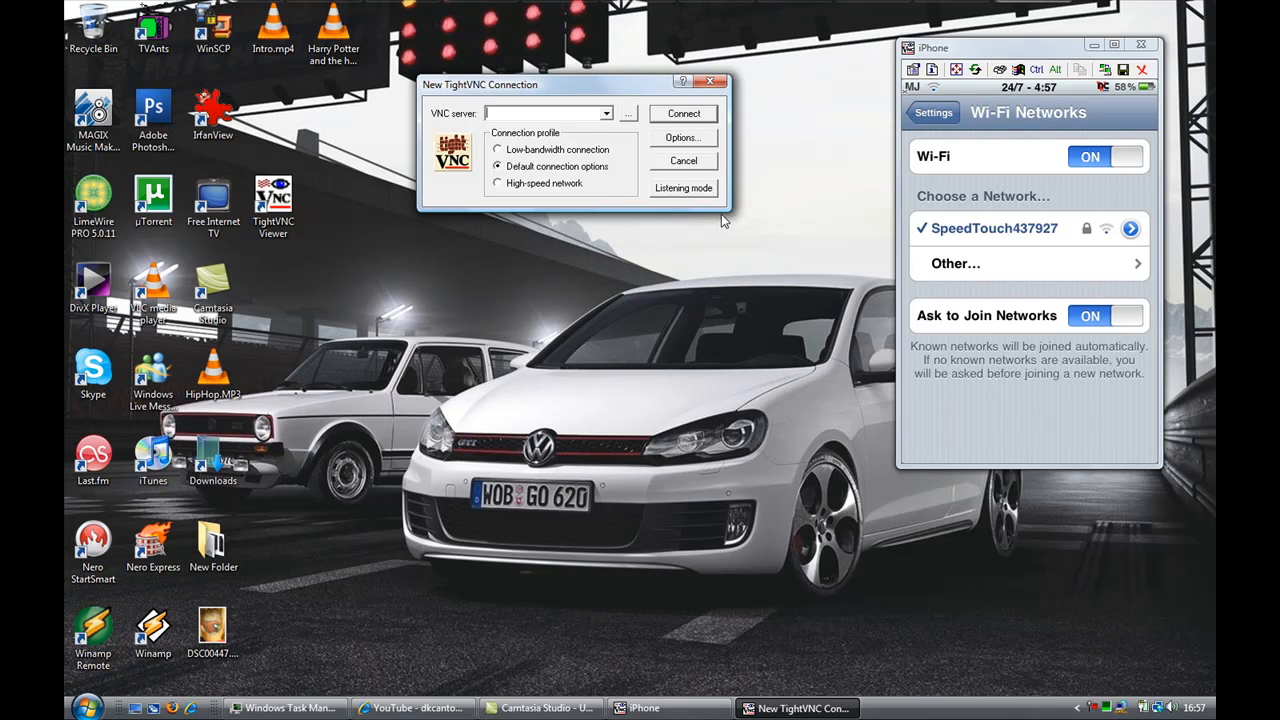
pyautogui.moveTo(685, 168)
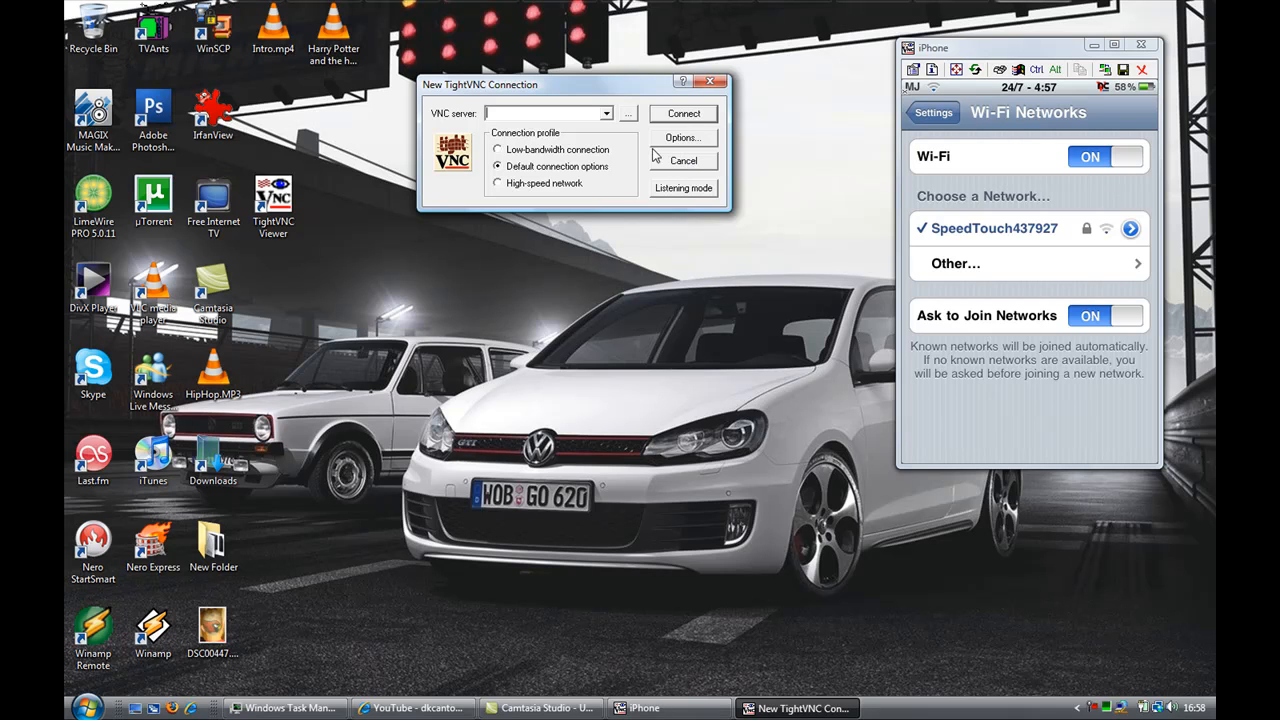
pyautogui.moveTo(905, 108)
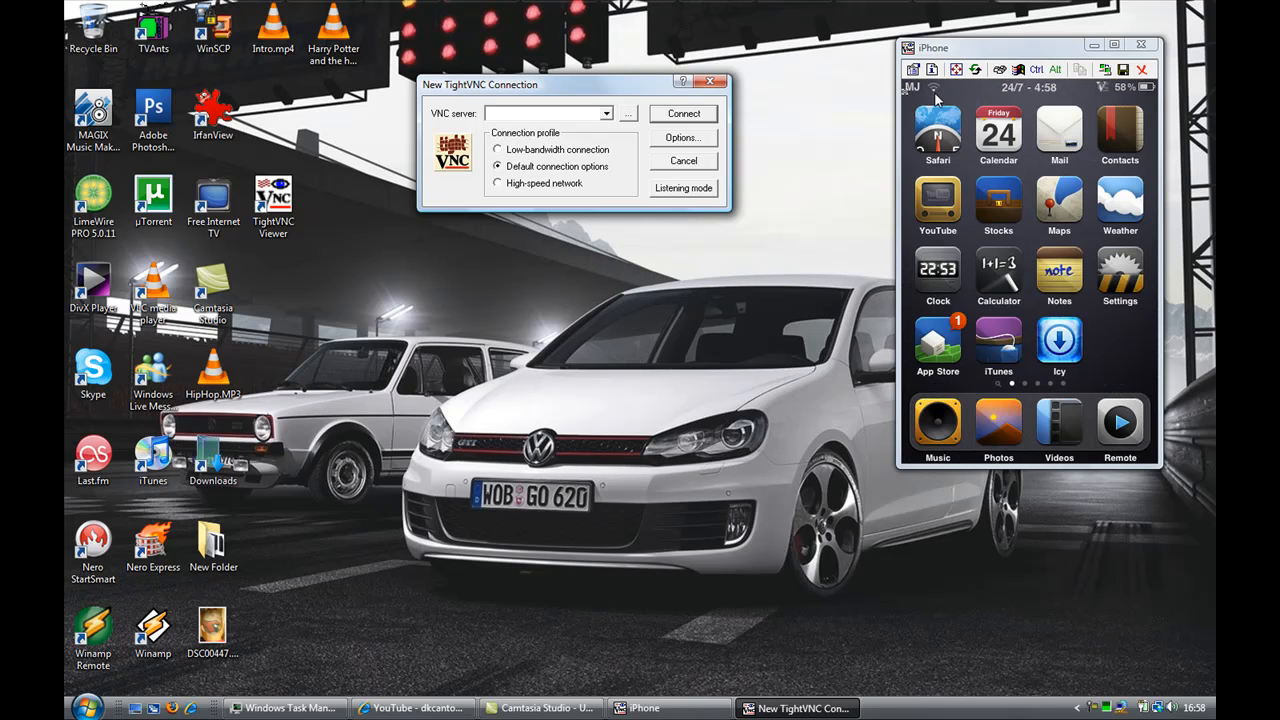
pyautogui.moveTo(1100, 347)
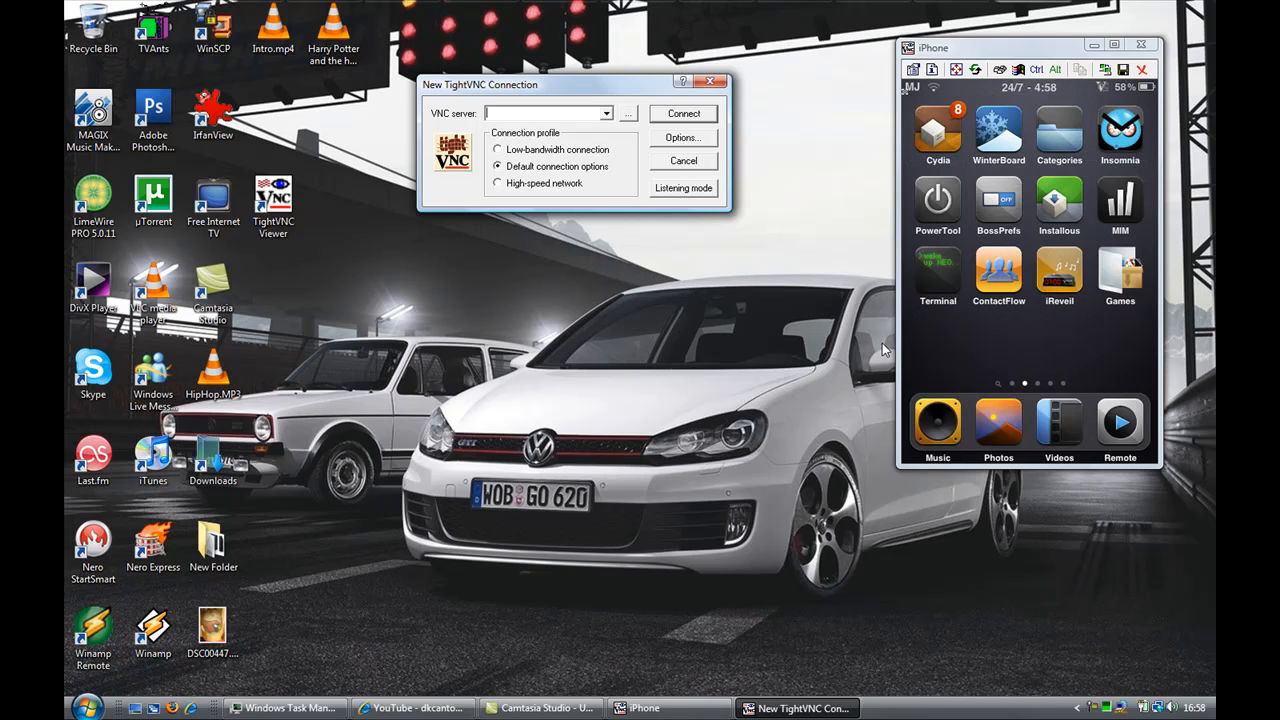
pyautogui.hscroll(-3)
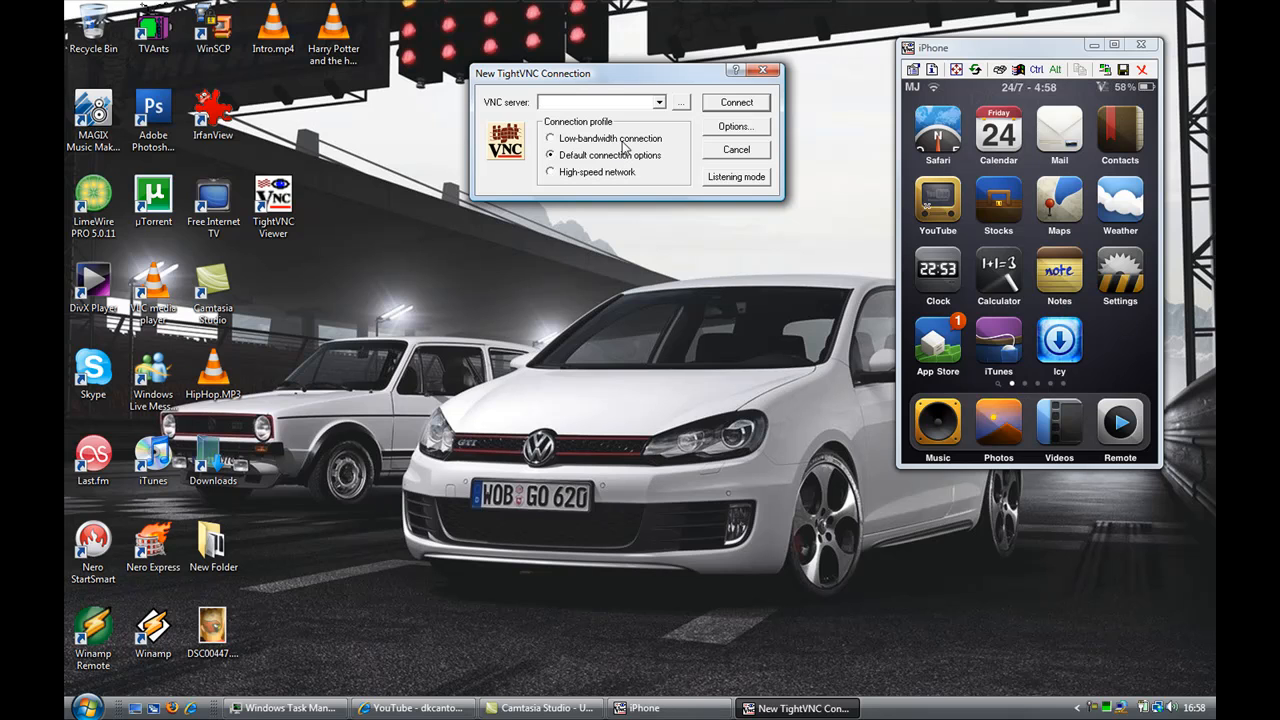
pyautogui.moveTo(660, 165)
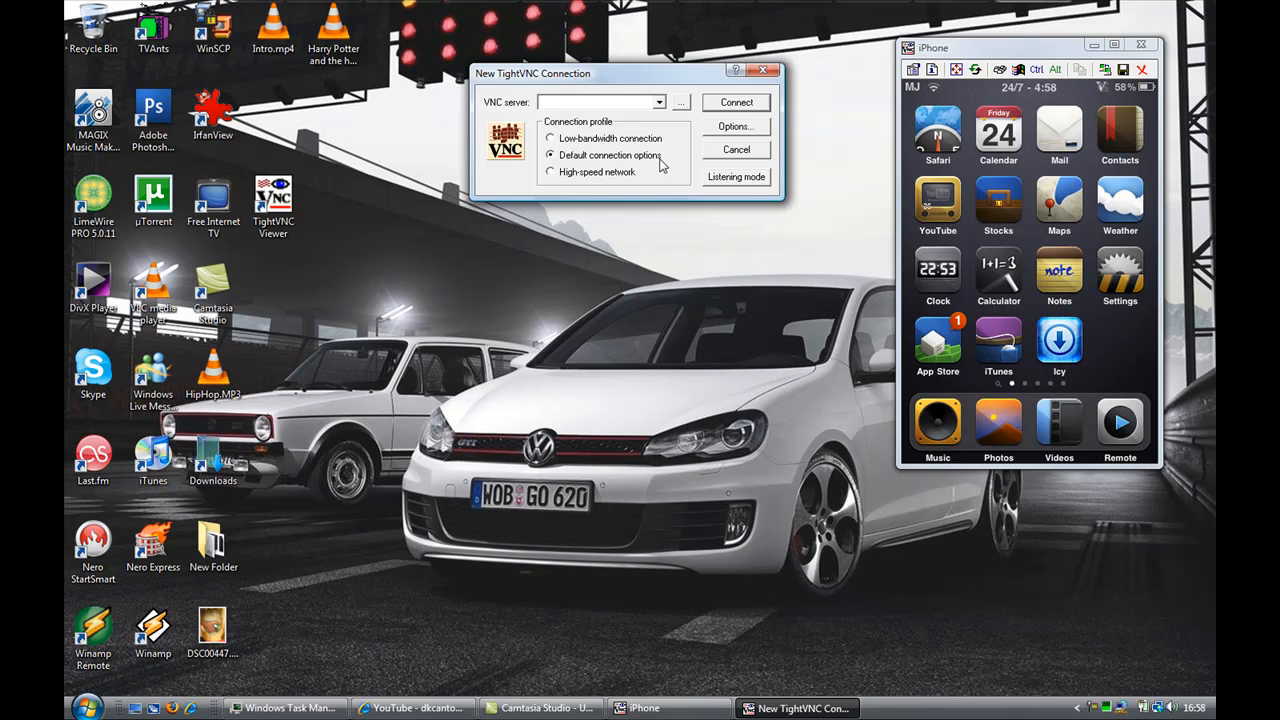
# - Choose the High-speed network connection profile in the New TightVNC Connection dialog
pyautogui.click(550, 172)
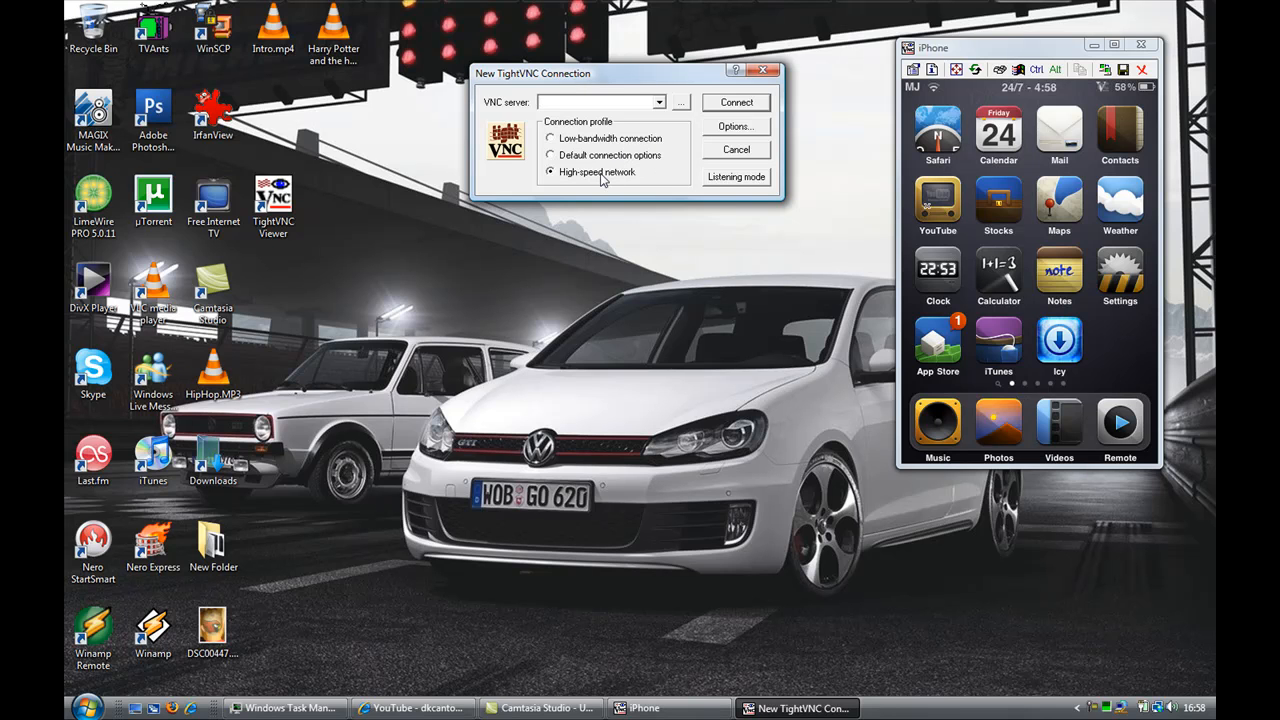
pyautogui.moveTo(612, 186)
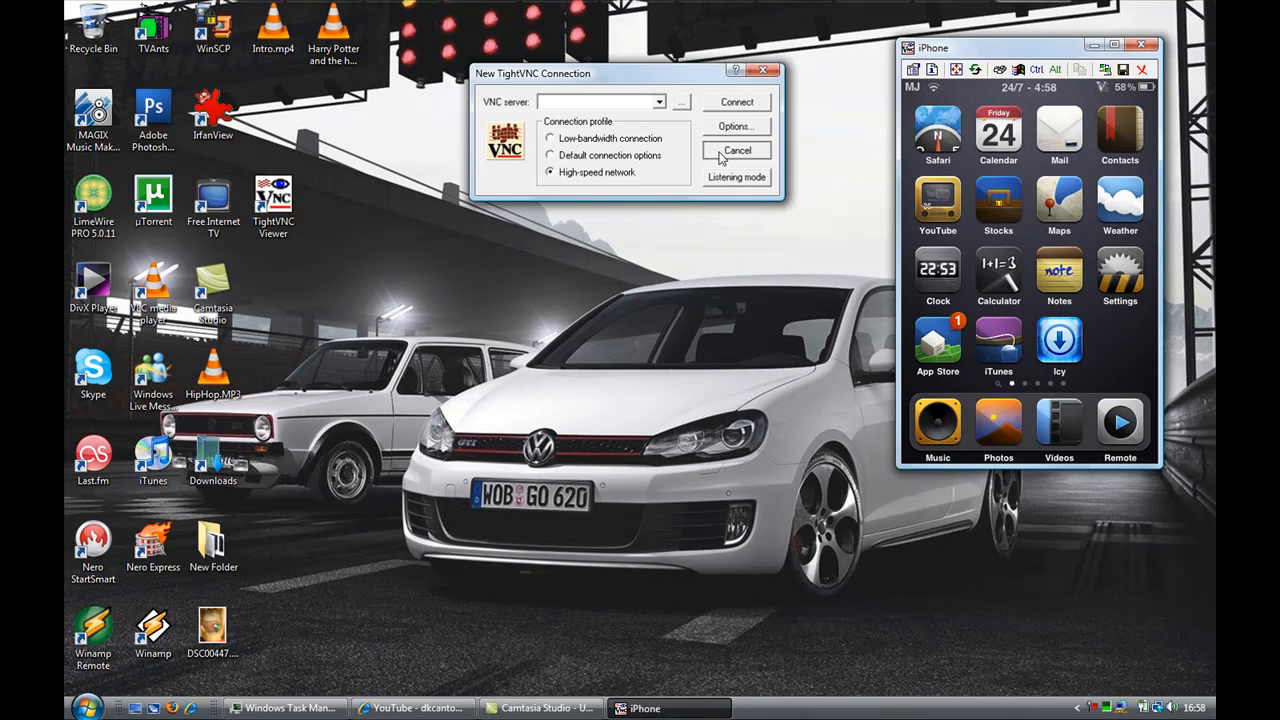
# - Close the connection dialog, move the iPhone window right, and open the Start menu programs list
pyautogui.click(736, 150)
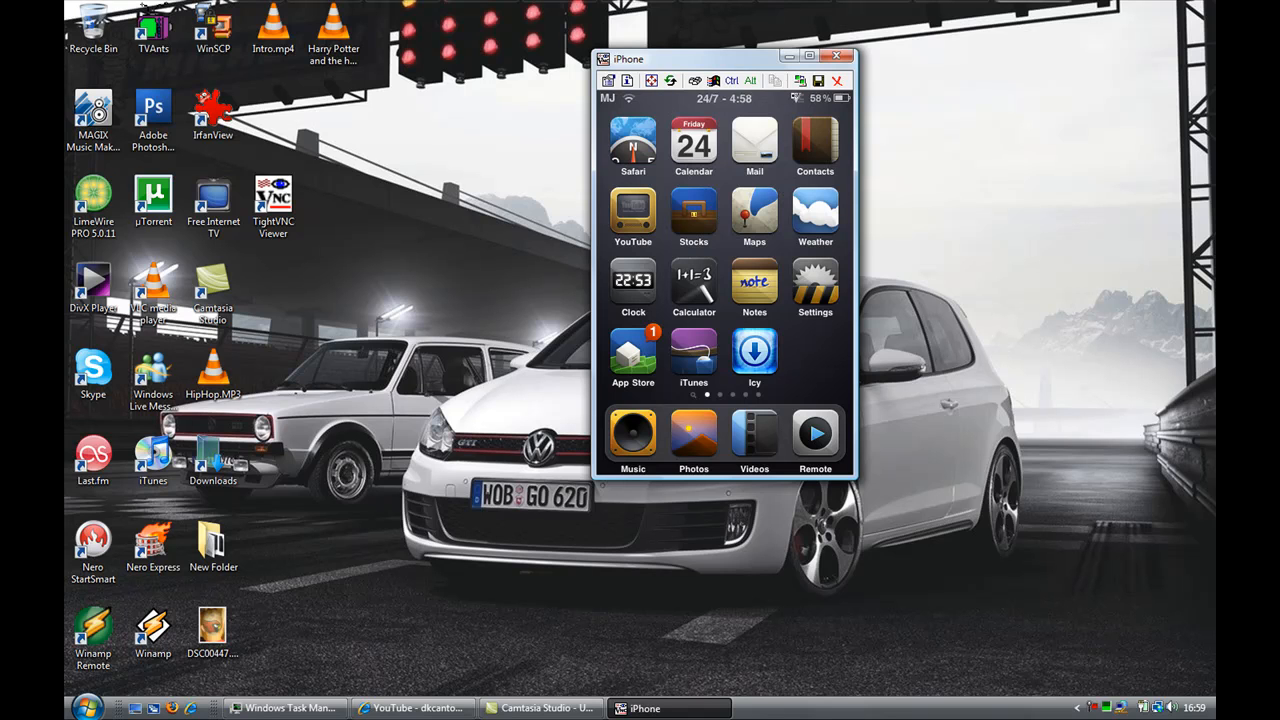
pyautogui.moveTo(832, 328)
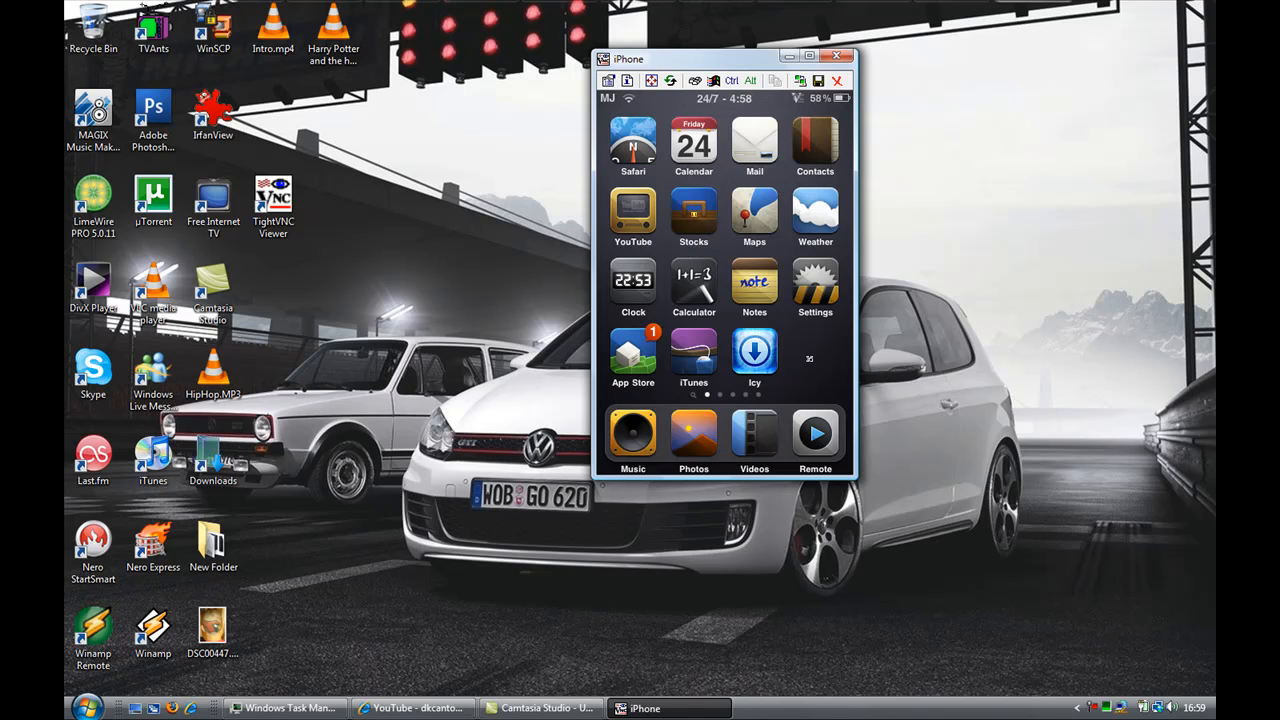
pyautogui.moveTo(817, 371)
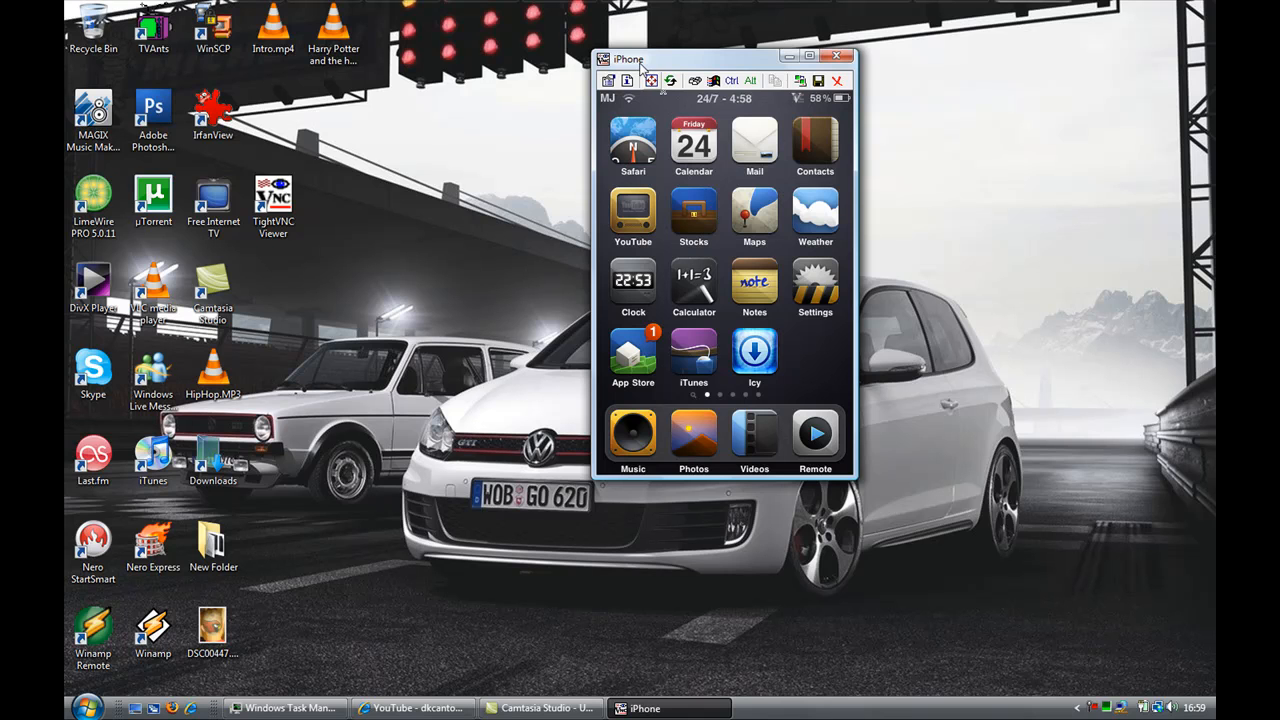
pyautogui.moveTo(640, 58); pyautogui.dragTo(770, 53)
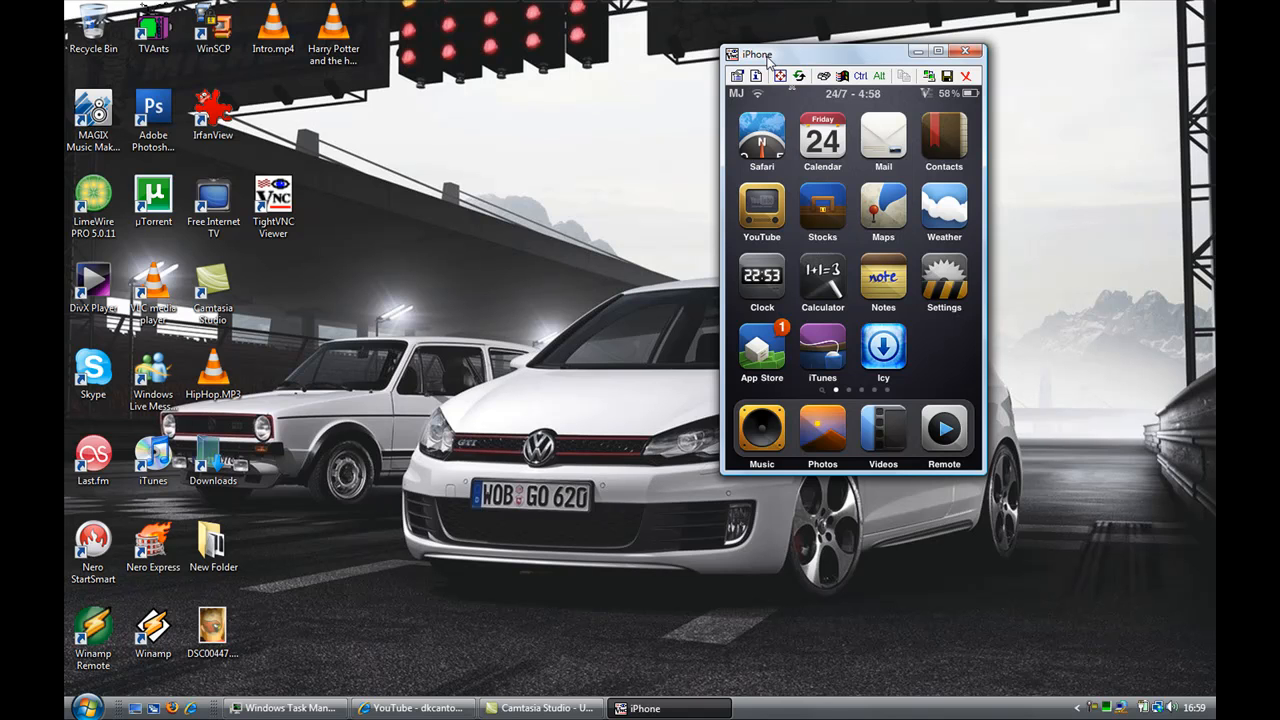
pyautogui.moveTo(499, 109)
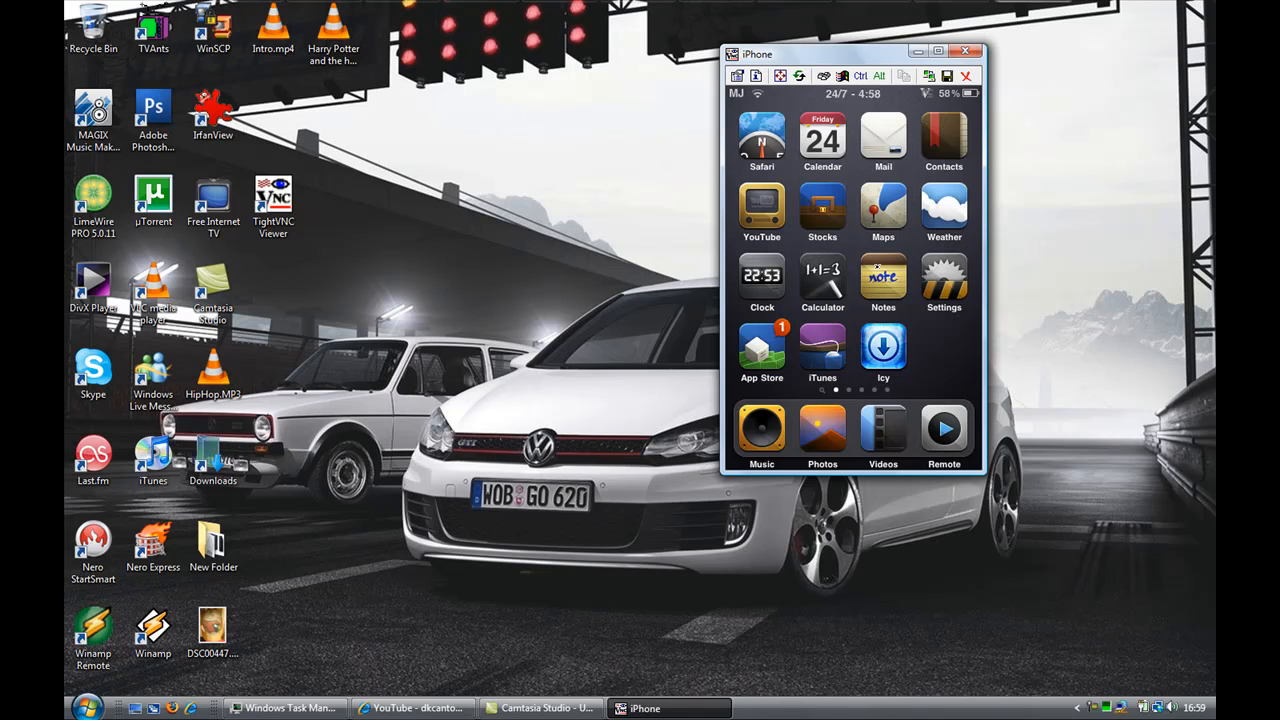
pyautogui.click(273, 200)
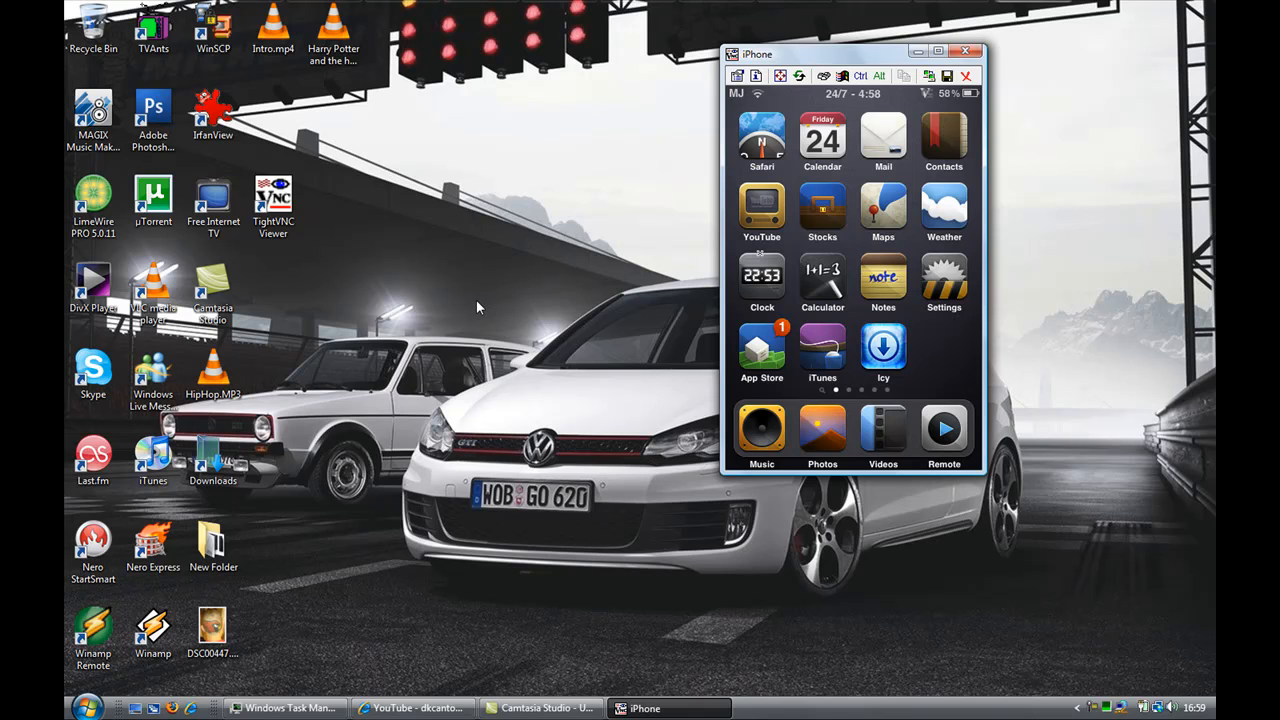
pyautogui.click(86, 707)
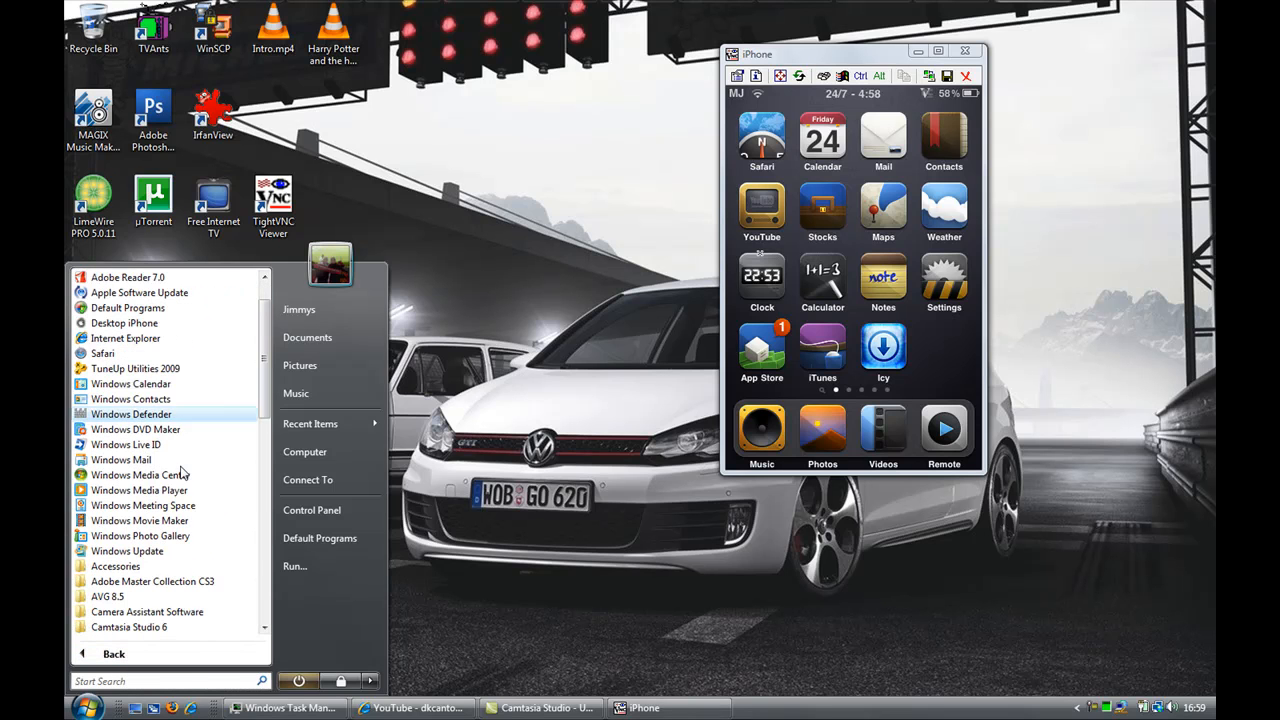
pyautogui.moveTo(149, 566)
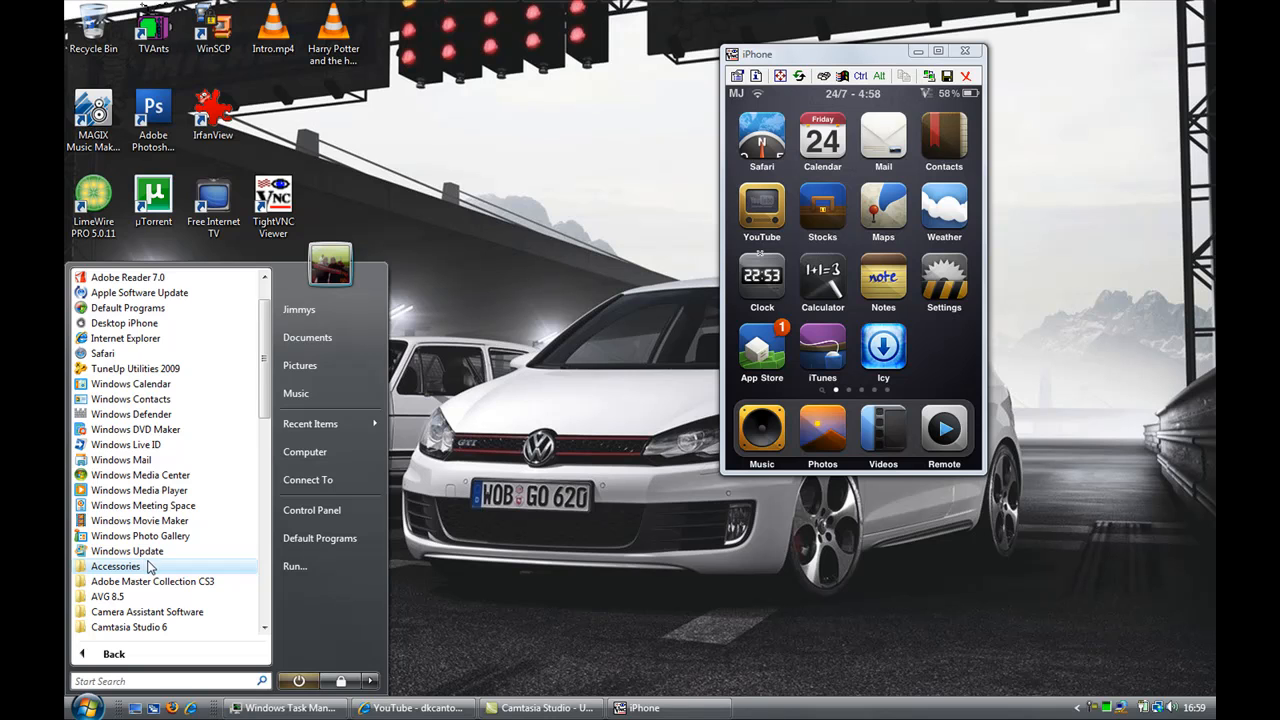
# - Launch a blank Notepad document from the Start menu's Accessories folder
pyautogui.click(115, 566)
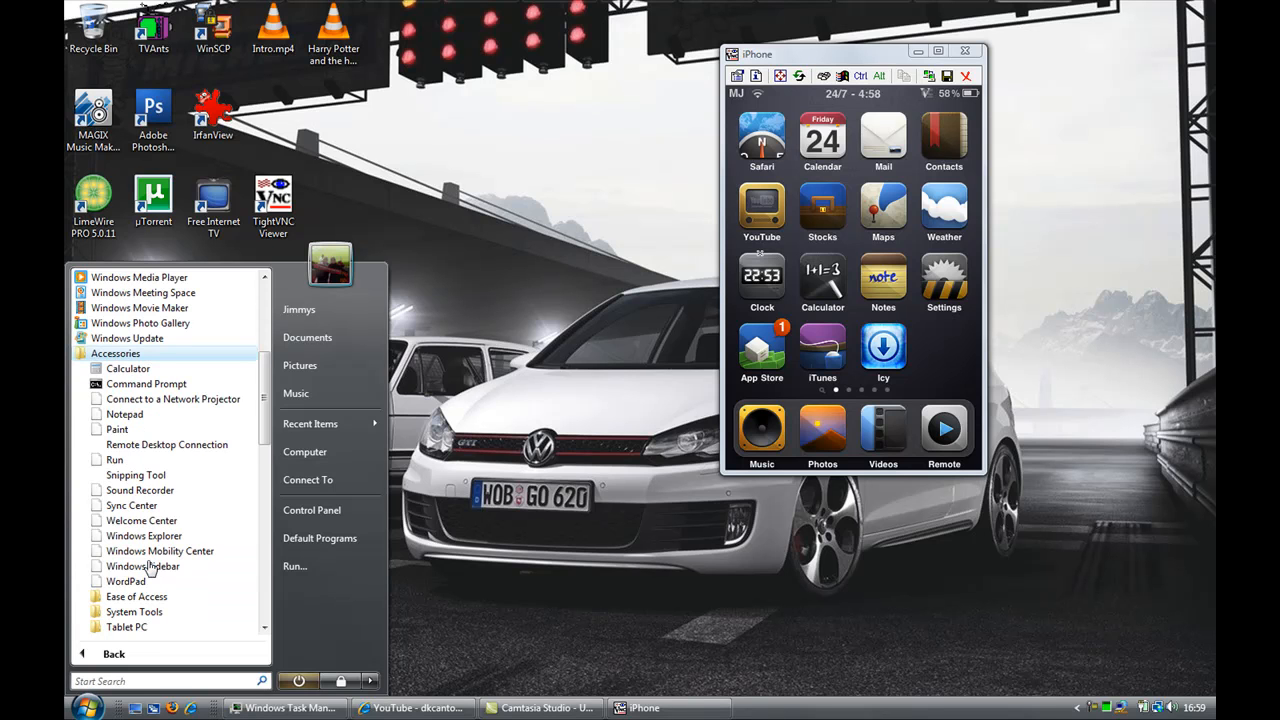
pyautogui.moveTo(124, 414)
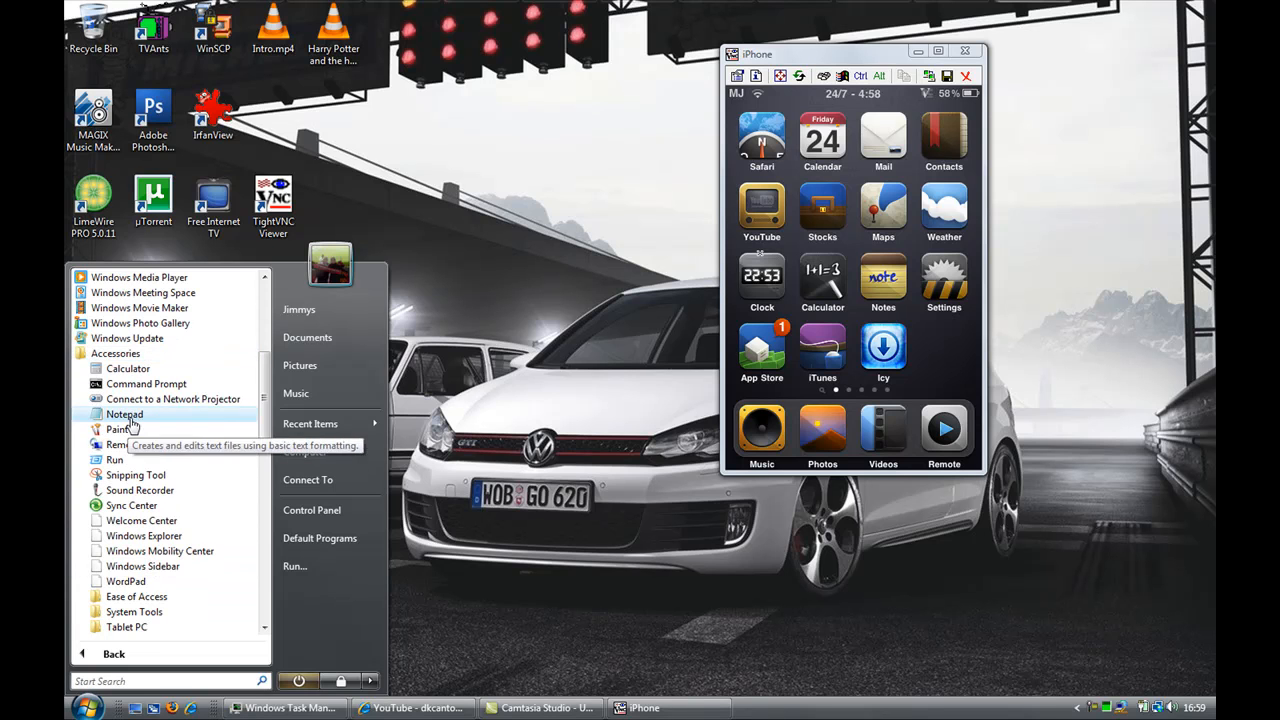
pyautogui.click(124, 414)
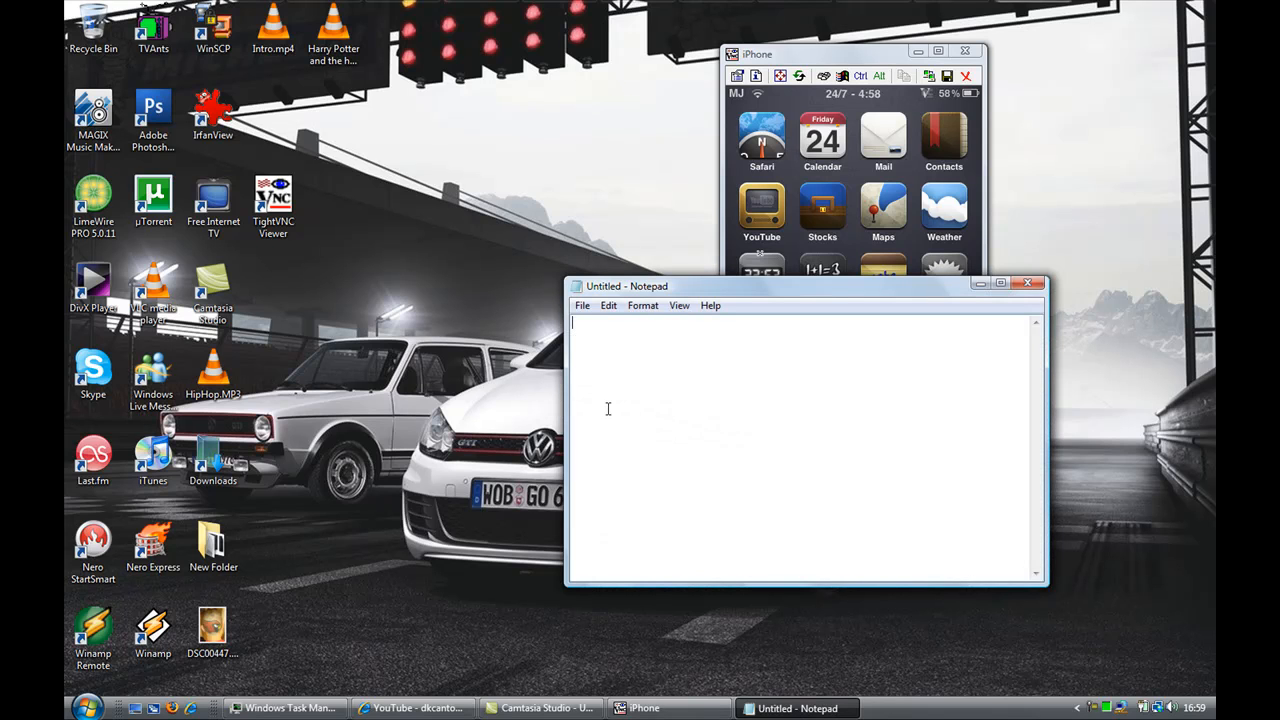
# - Type VEENCY and format it as bold Lucida Console at size 72
pyautogui.write('VEEN')
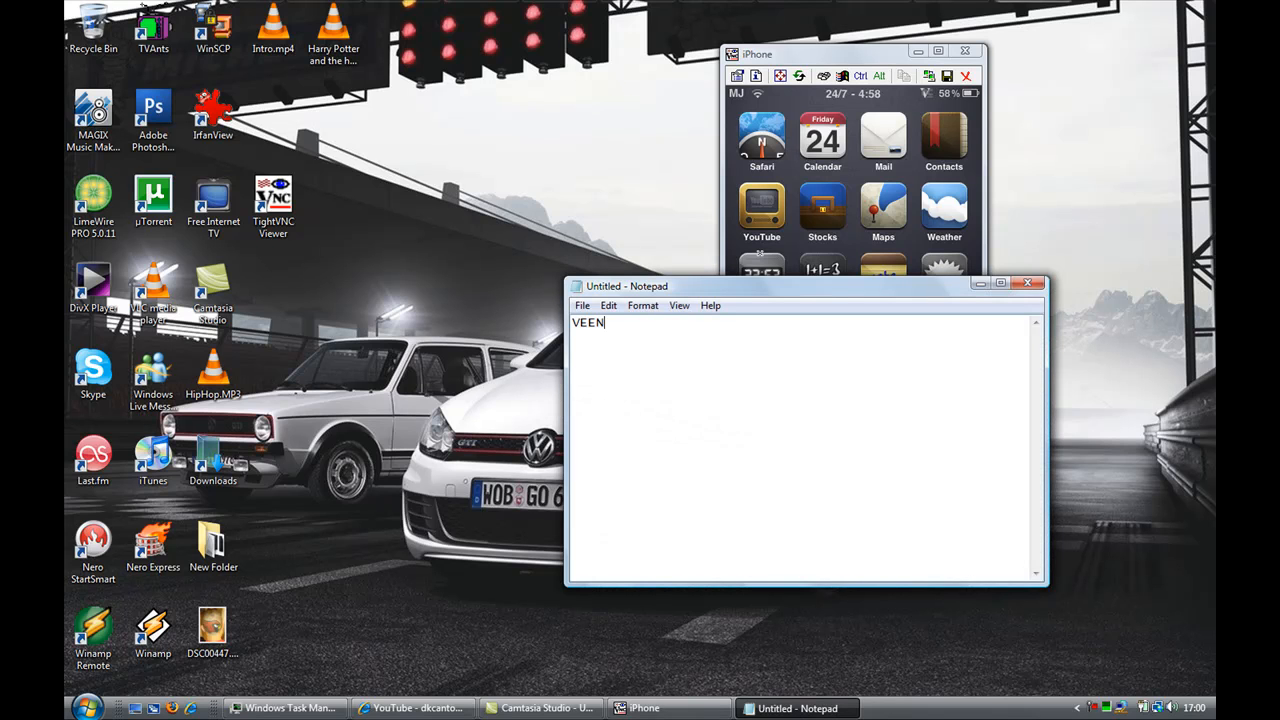
pyautogui.write('CY')
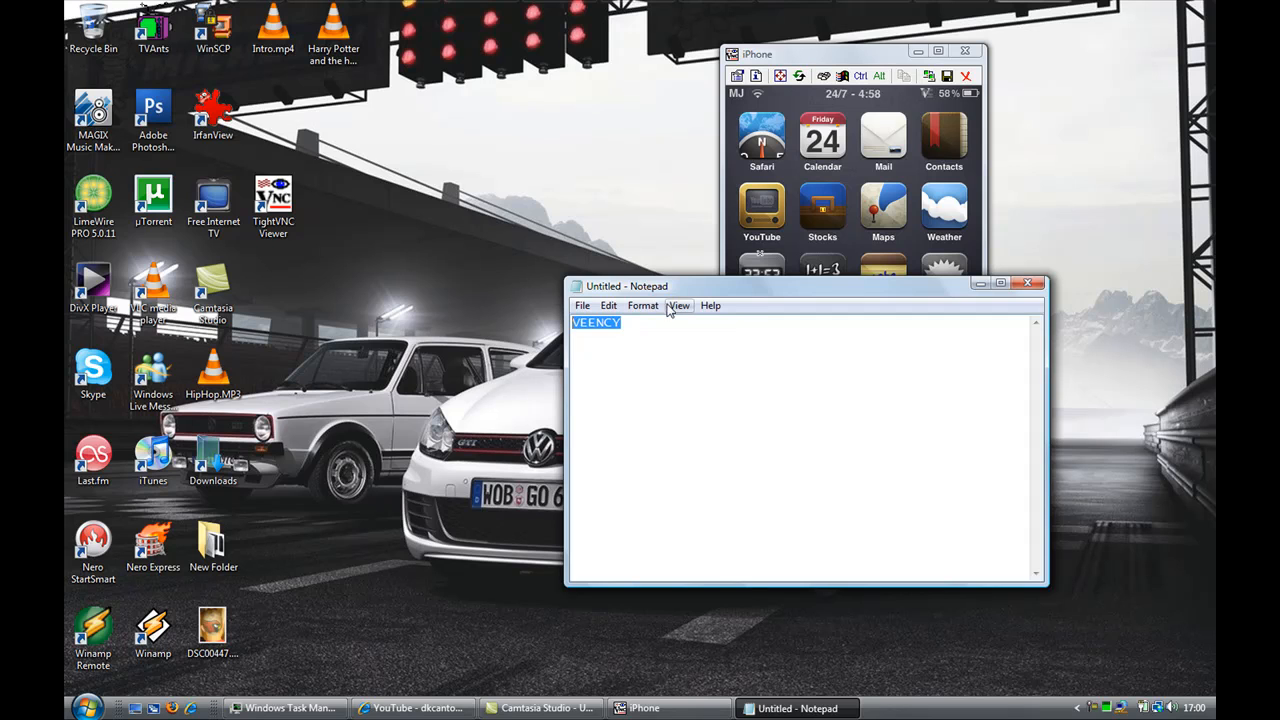
pyautogui.moveTo(588, 345)
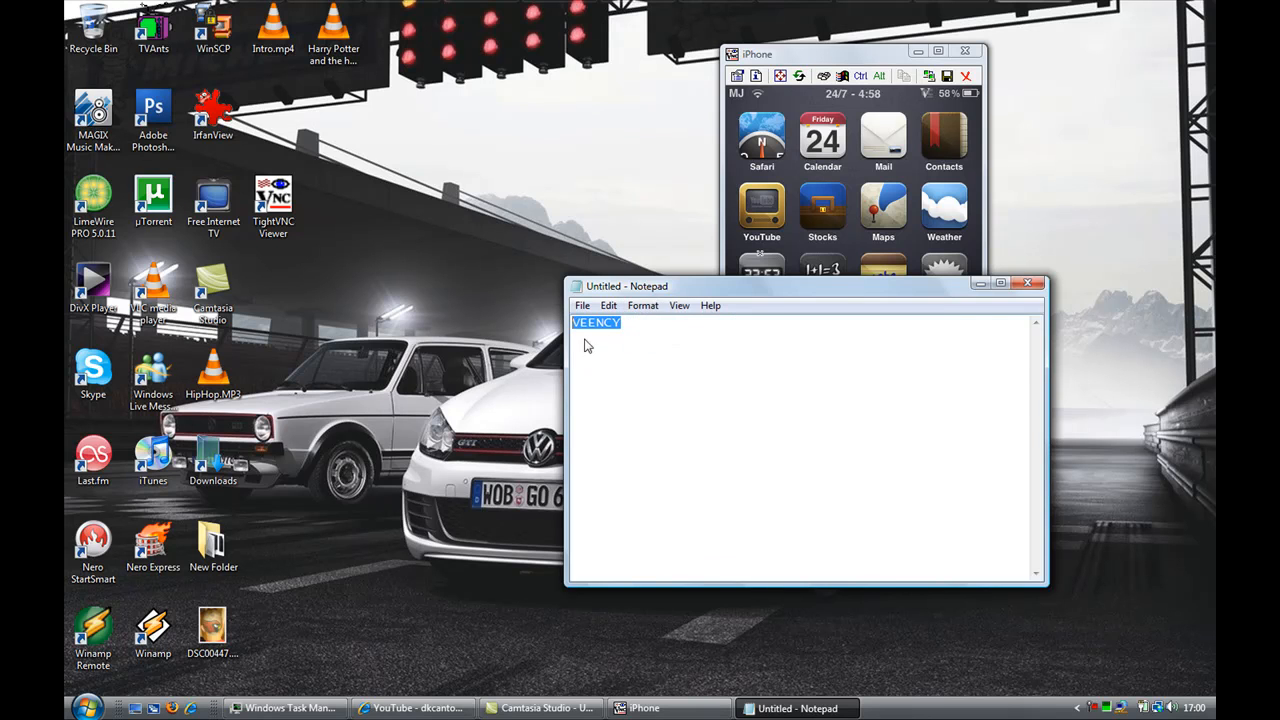
pyautogui.click(643, 305)
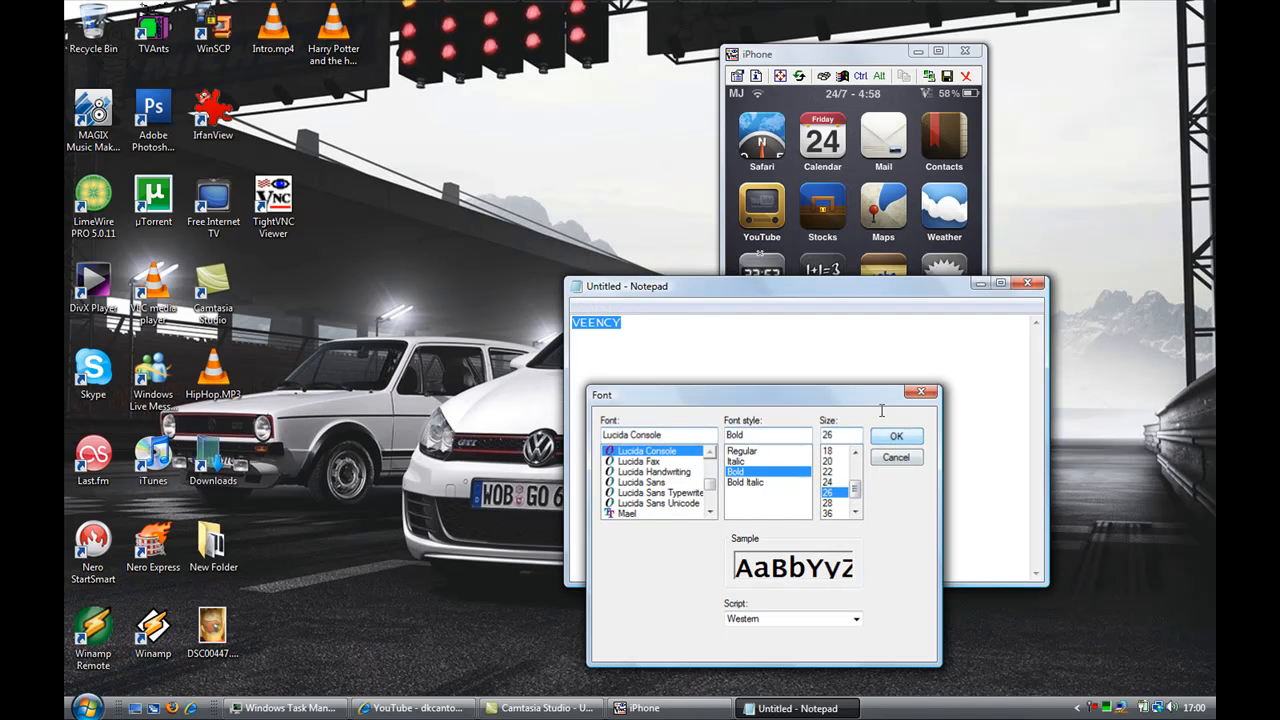
pyautogui.click(896, 435)
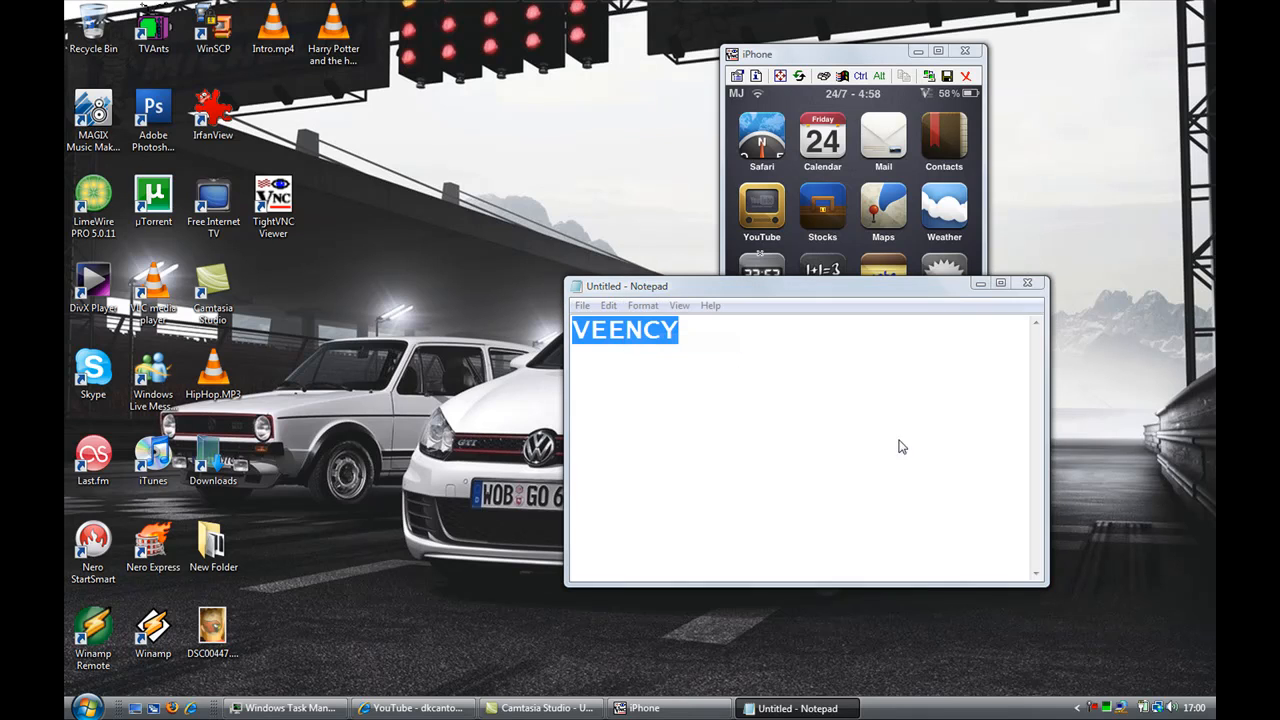
pyautogui.click(643, 305)
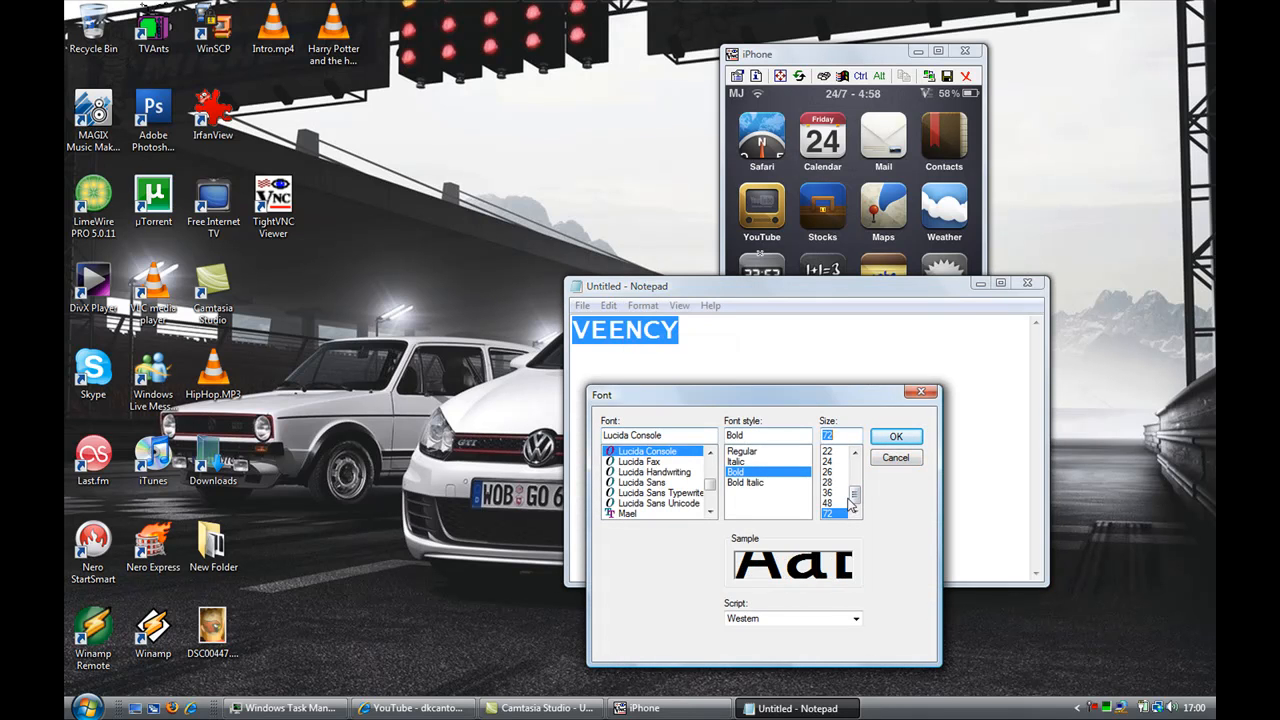
pyautogui.click(895, 436)
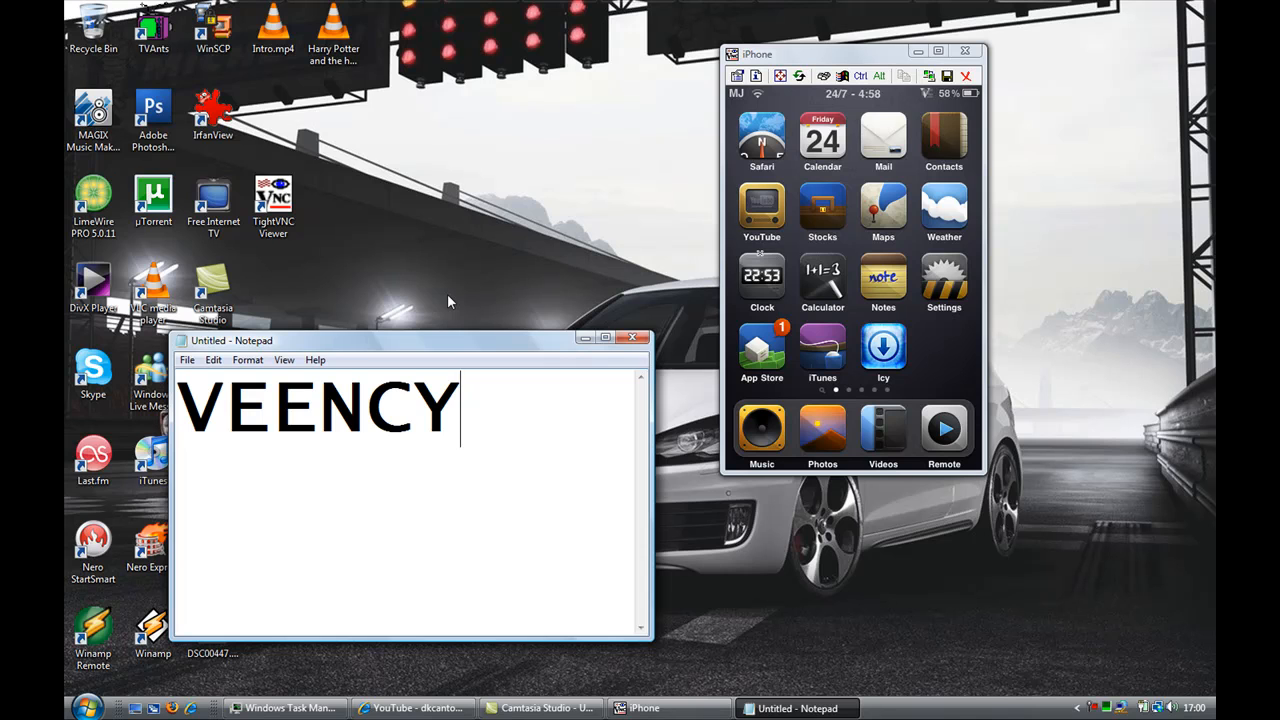
# - Launch a new TightVNC Viewer in Listening mode and hide its status window
pyautogui.click(273, 200)
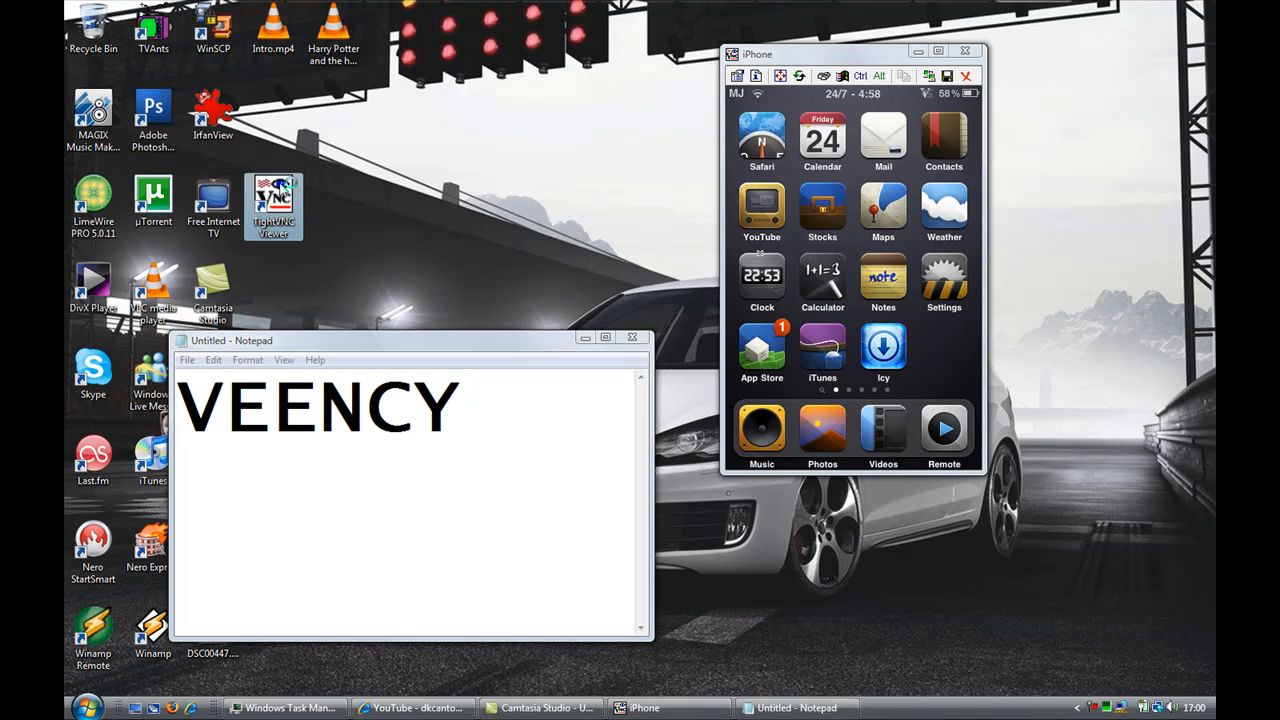
pyautogui.doubleClick(273, 205)
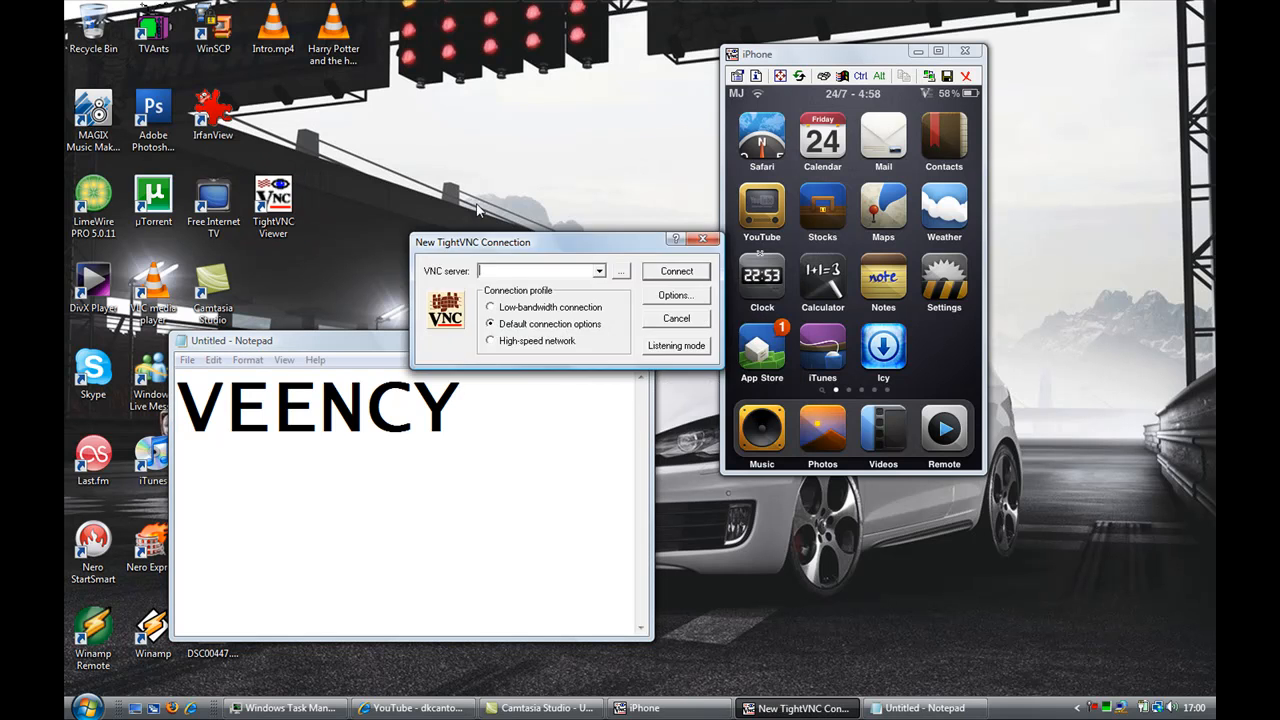
pyautogui.click(676, 345)
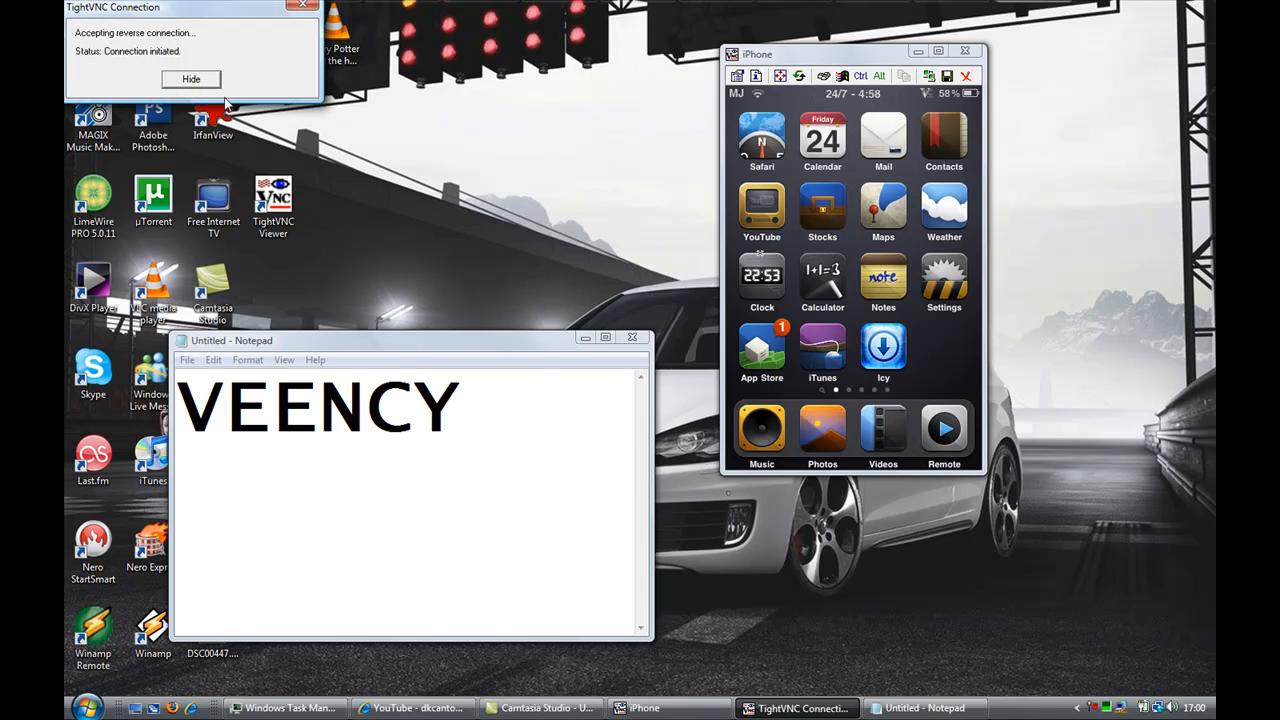
pyautogui.click(191, 79)
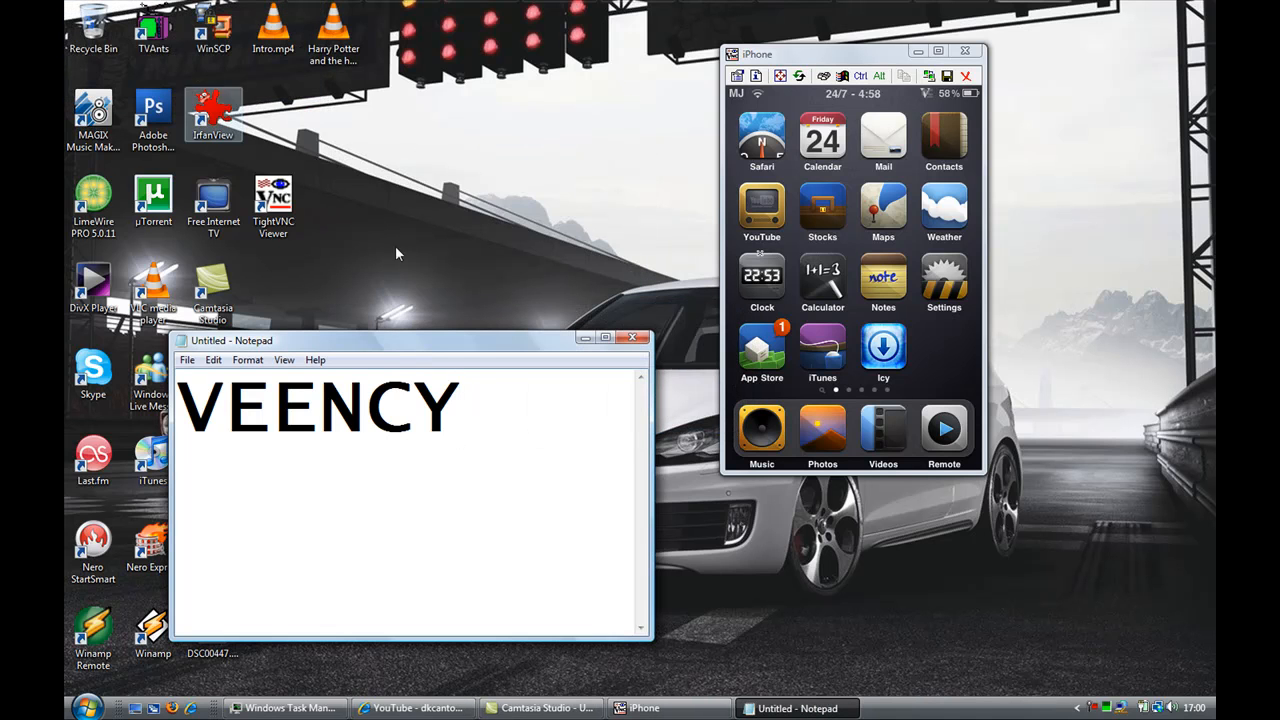